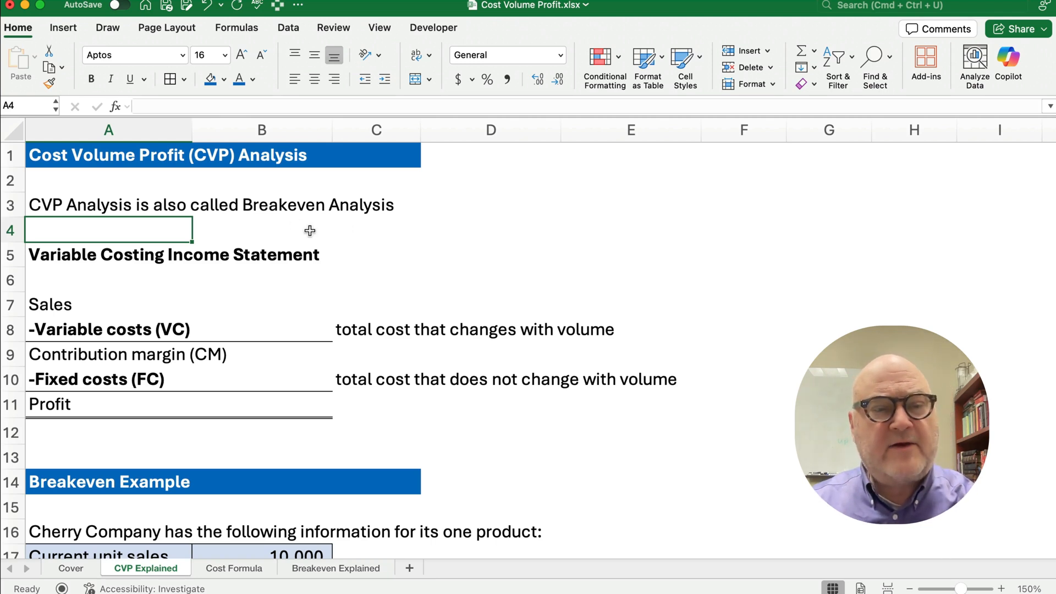
pyautogui.moveTo(222, 258)
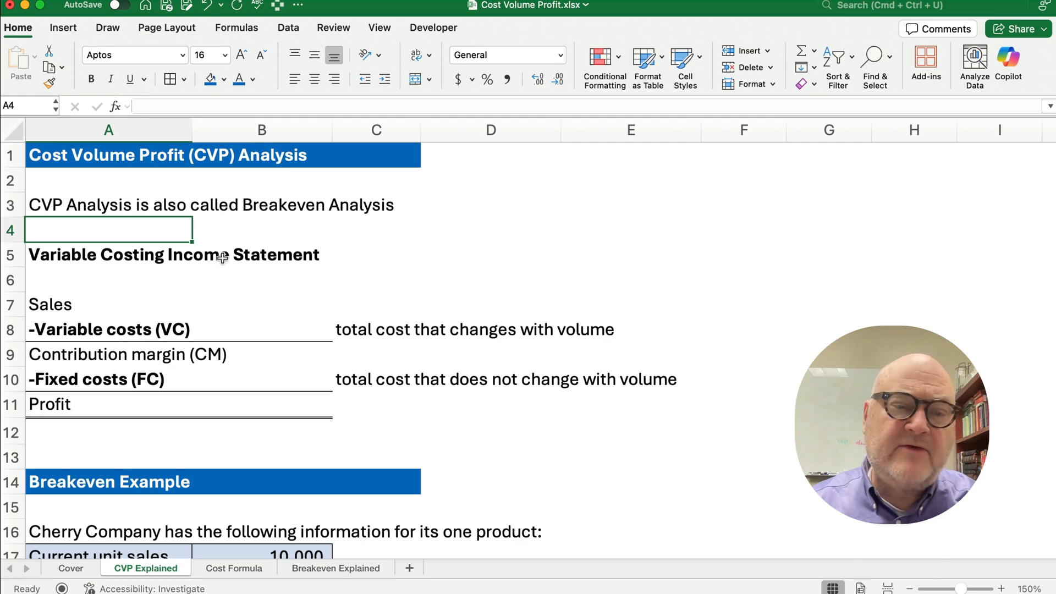
# Highlight the income statement outline, then scroll to Cherry Company's Breakeven Example at row 14.
pyautogui.moveTo(108, 255); pyautogui.dragTo(545, 384)
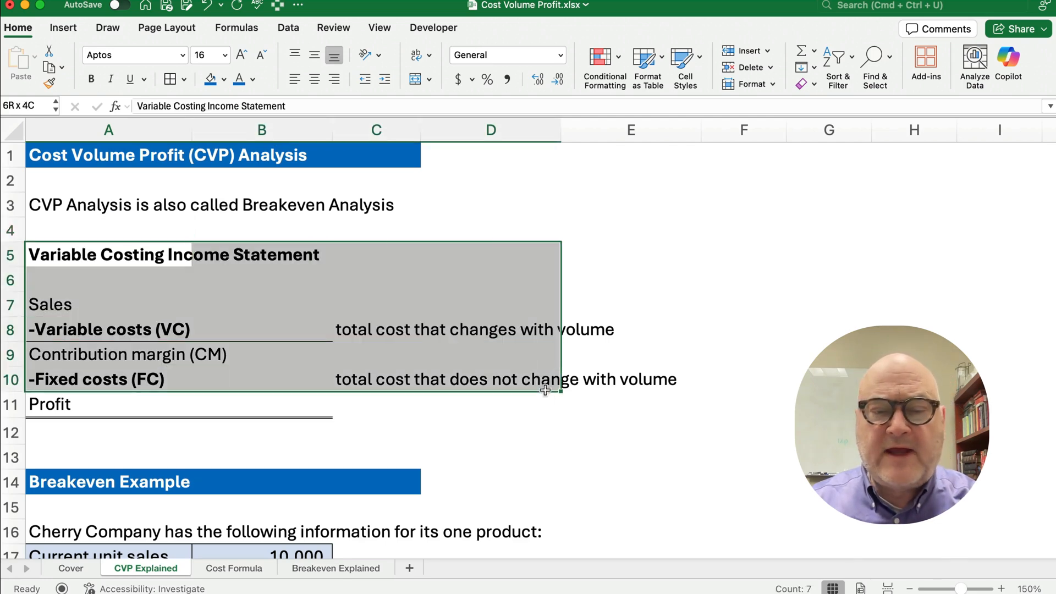
pyautogui.click(261, 329)
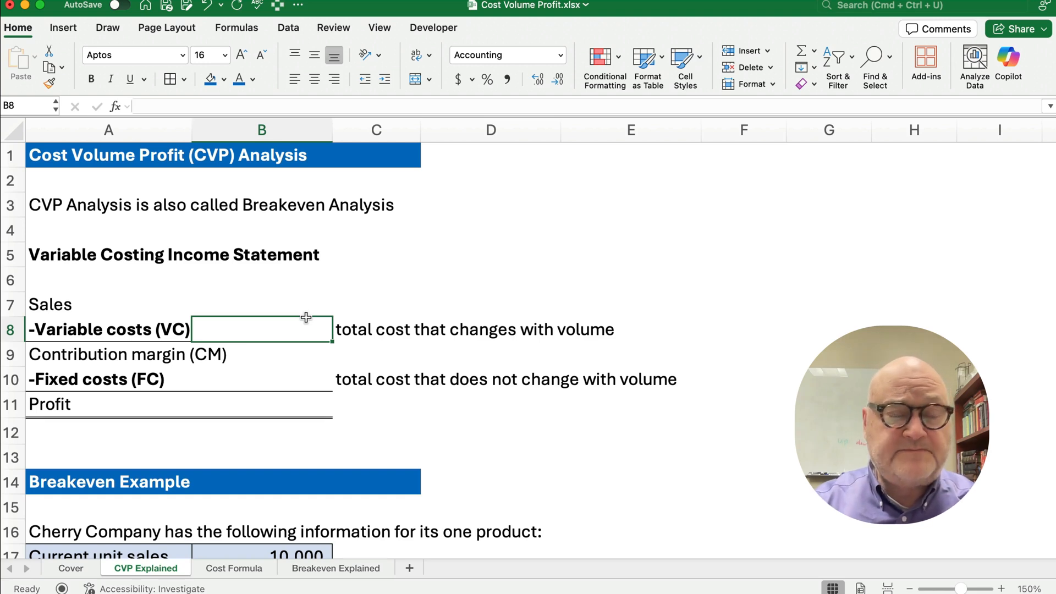
pyautogui.moveTo(142, 268)
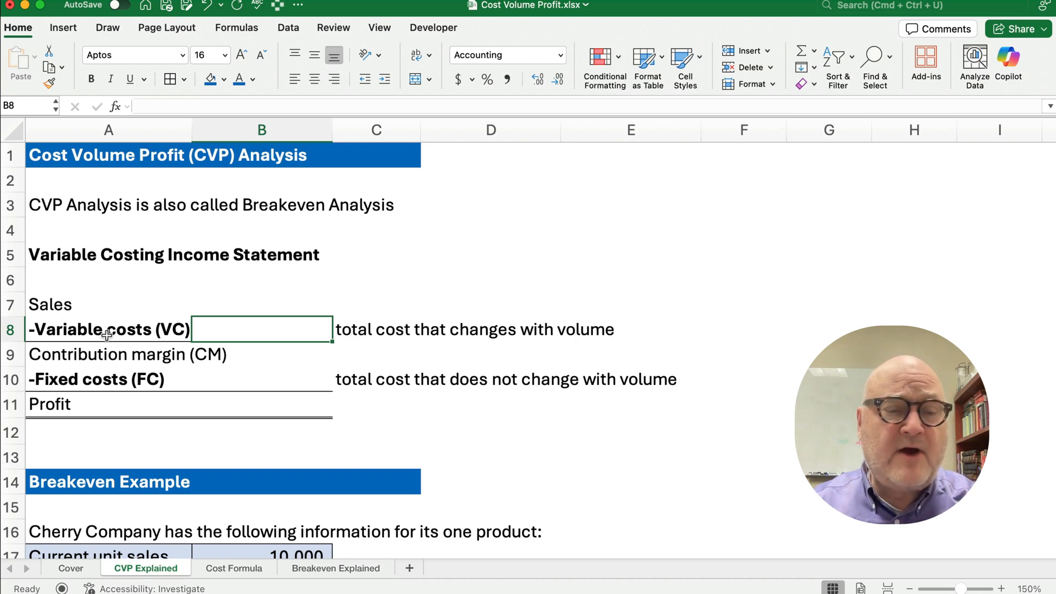
pyautogui.moveTo(379, 342)
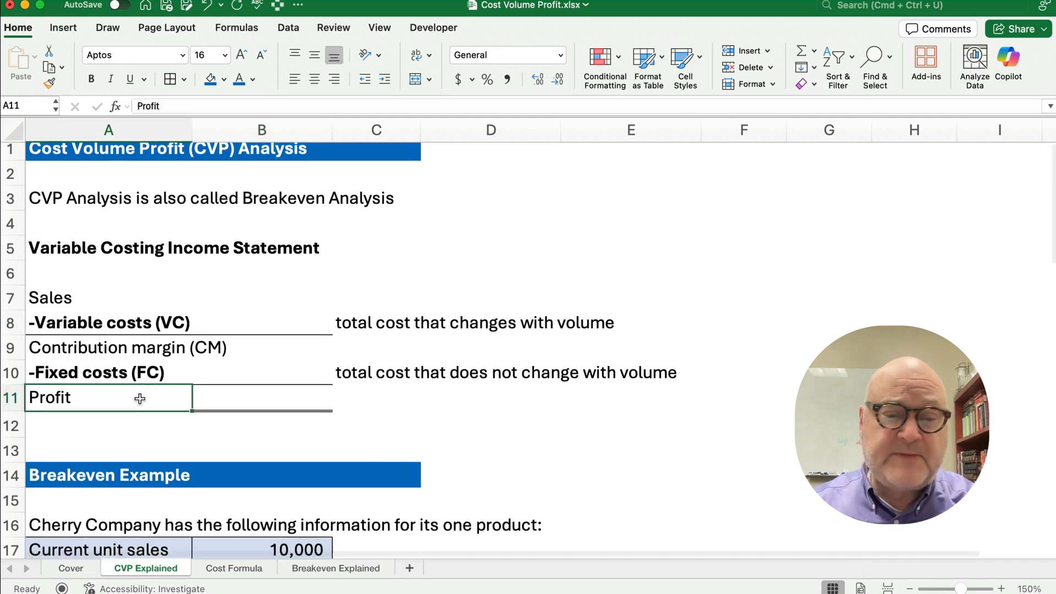
pyautogui.scroll(-3)
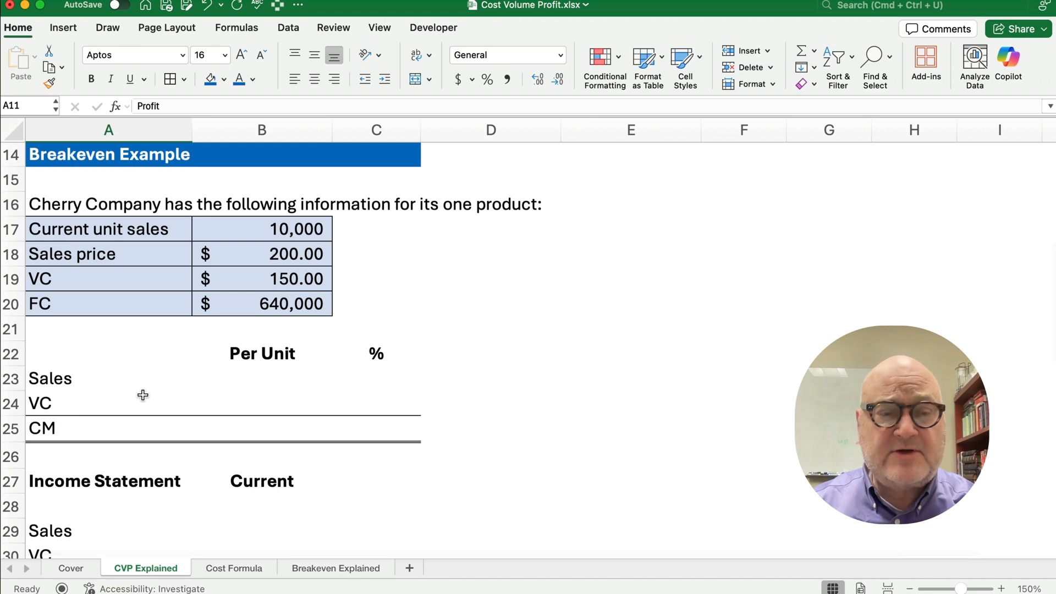
pyautogui.moveTo(116, 282)
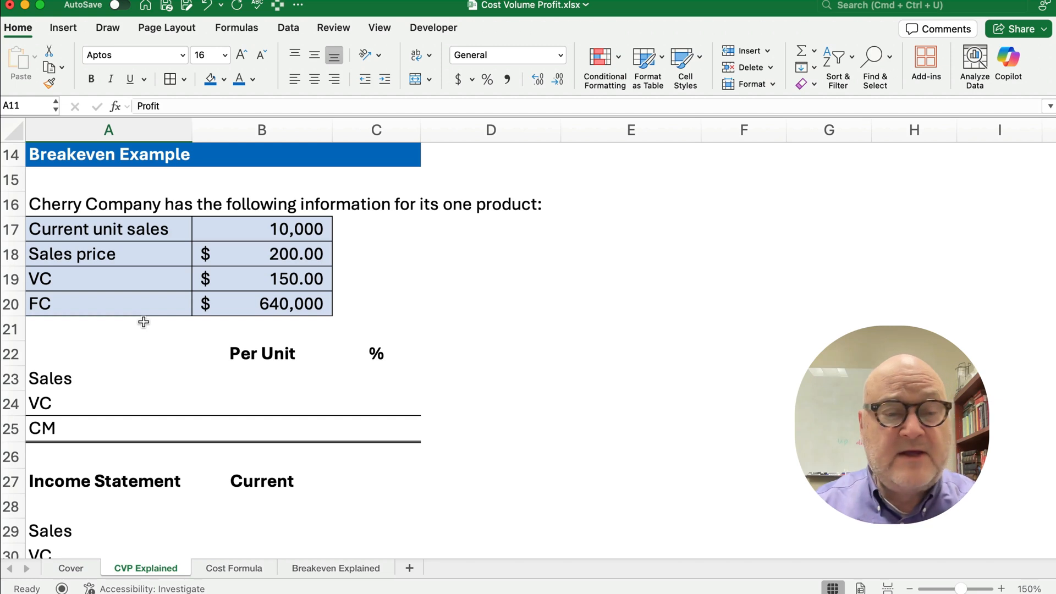
# Enter CM per unit =B23-B24 ($50) and percentages 100%, =B24/B23 (75%), and 25% CM ratio.
pyautogui.click(262, 377)
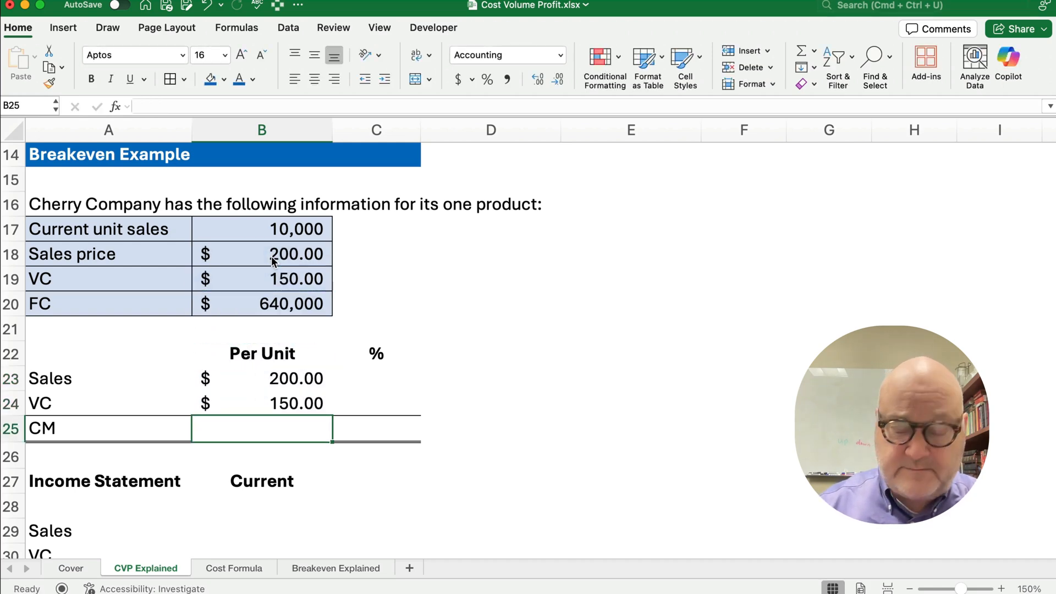
pyautogui.write('=B23-B24')
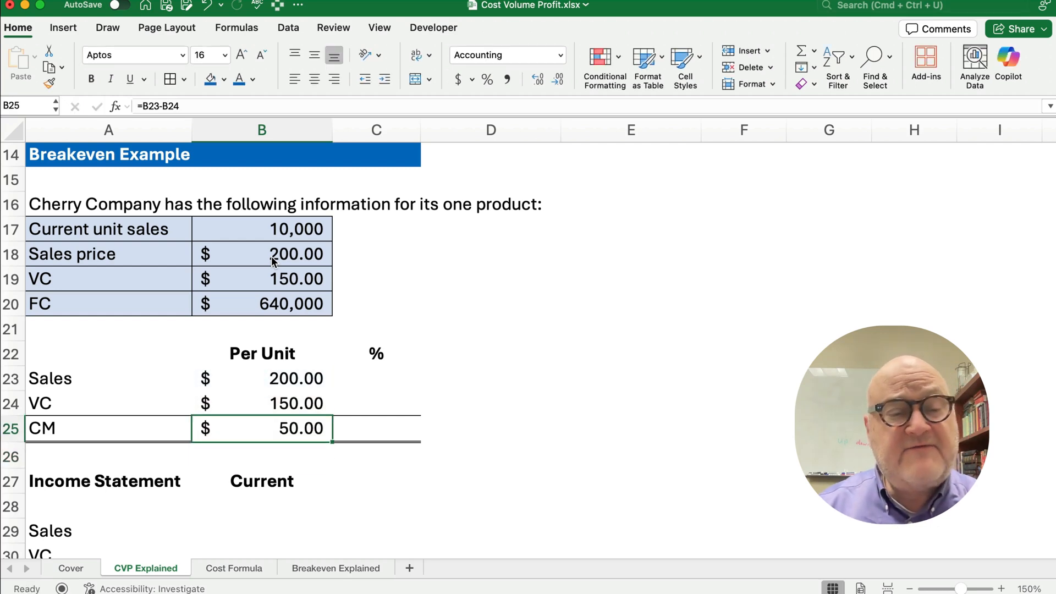
pyautogui.click(375, 429)
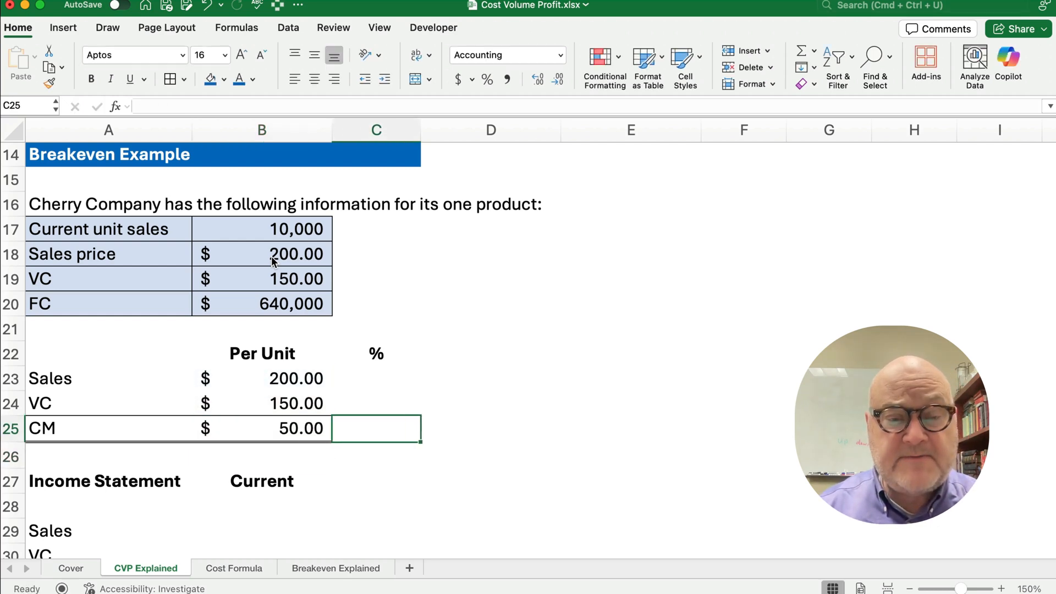
pyautogui.click(375, 378)
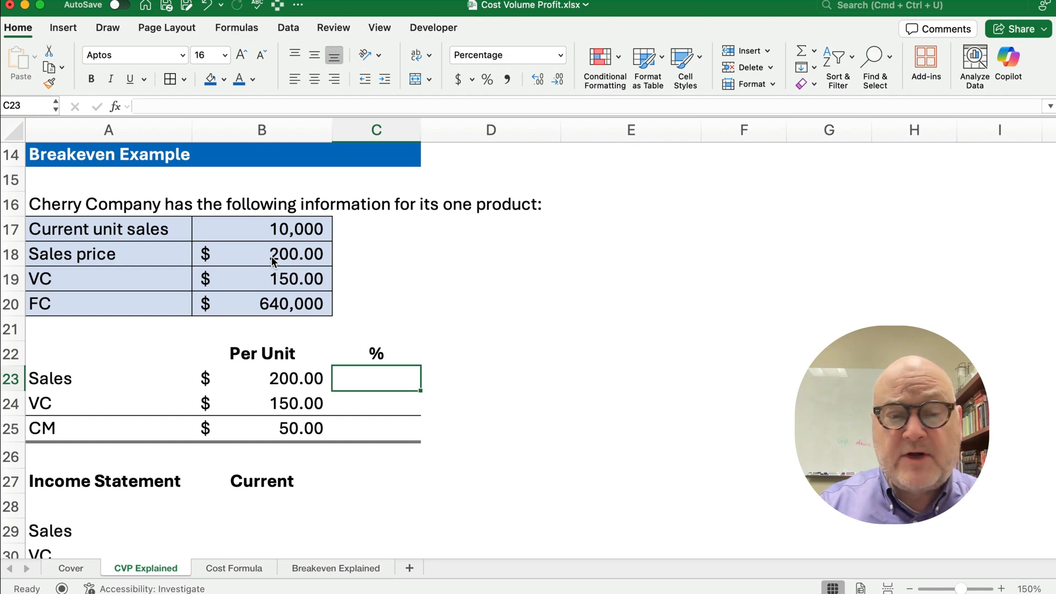
pyautogui.write('10%')
pyautogui.click(376, 404)
pyautogui.write('=')
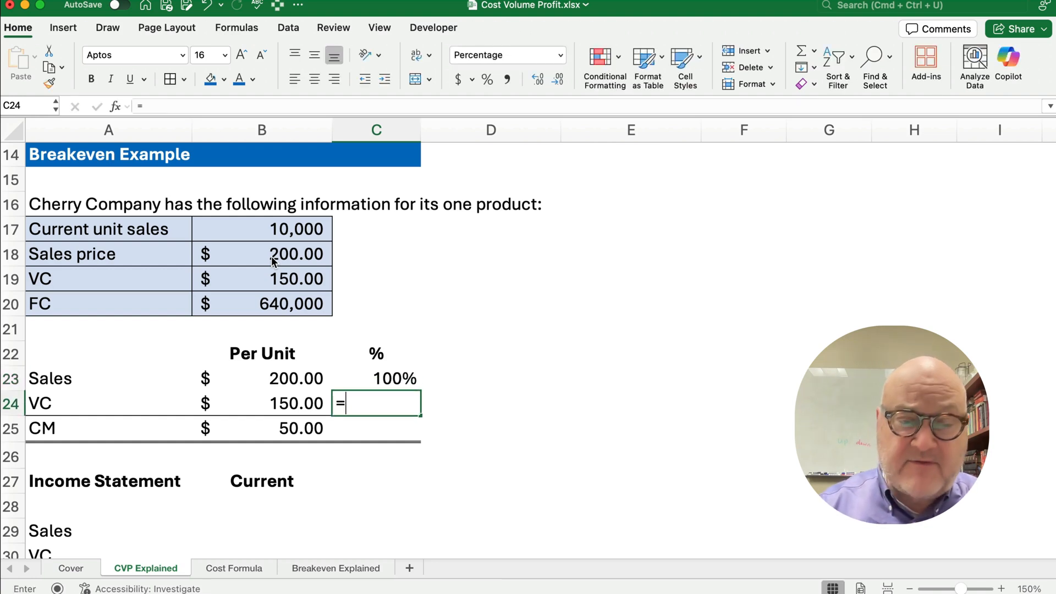
pyautogui.click(262, 402)
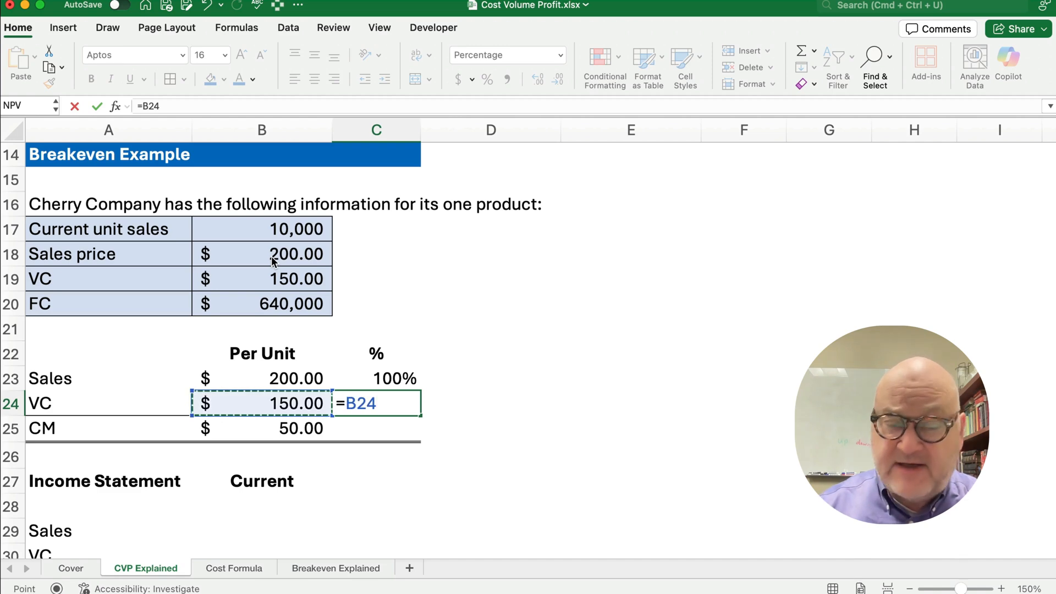
pyautogui.write('/B23')
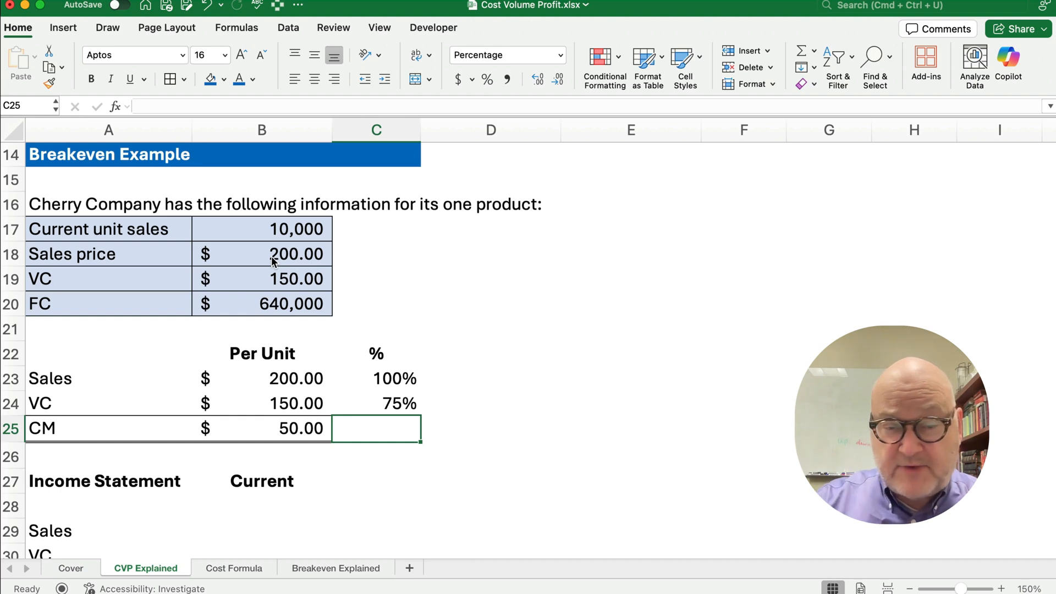
pyautogui.write('=')
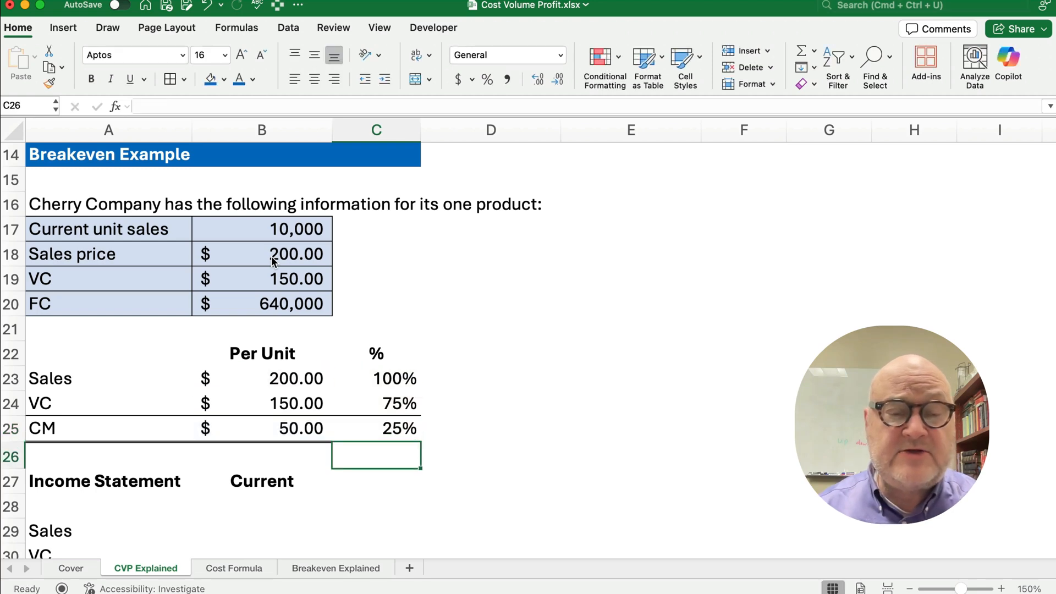
pyautogui.moveTo(258, 388)
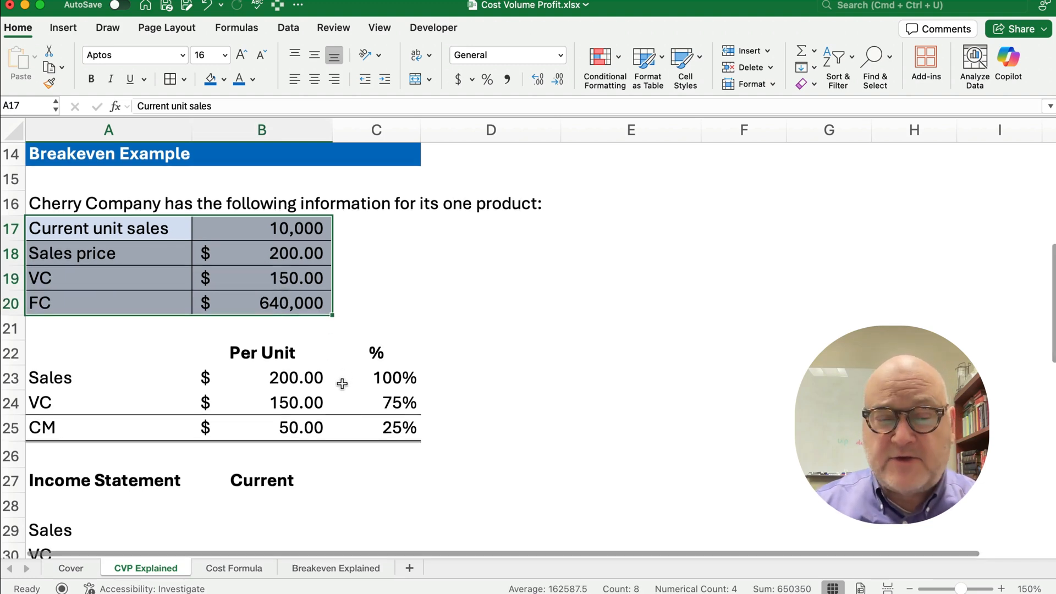
# Fill B28:B33 with 10,000 units, sales, VC, CM, $640,000 FC and $(140,000) profit.
pyautogui.scroll(-3)
pyautogui.write('=')
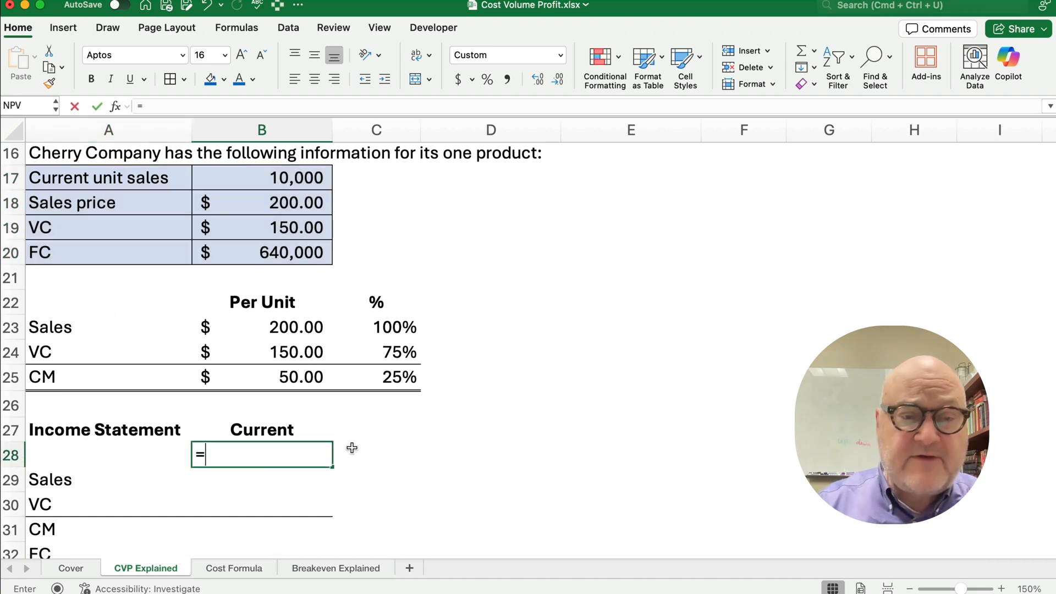
pyautogui.click(262, 177)
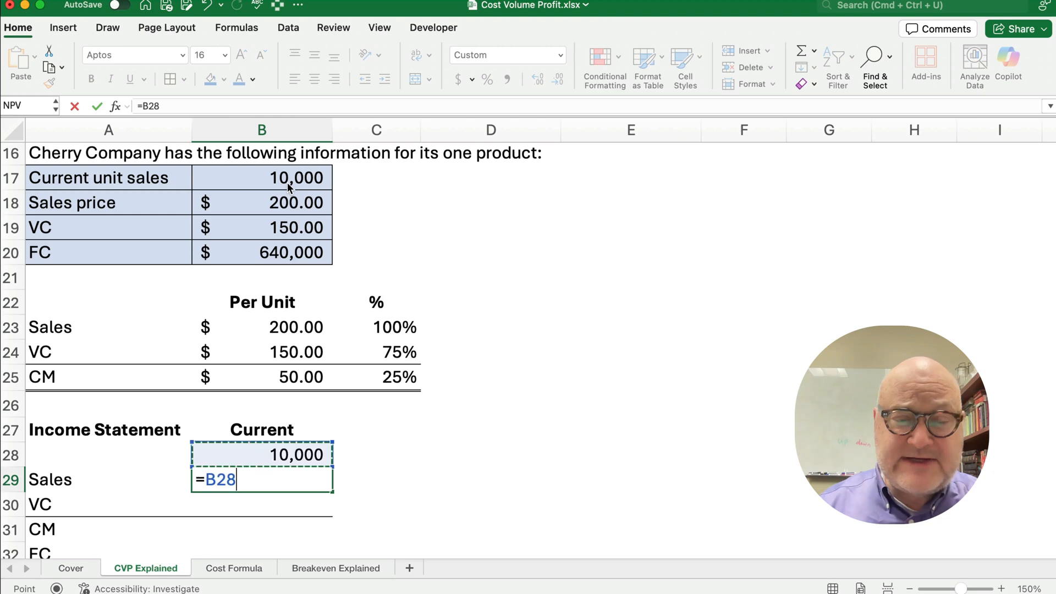
pyautogui.write('*')
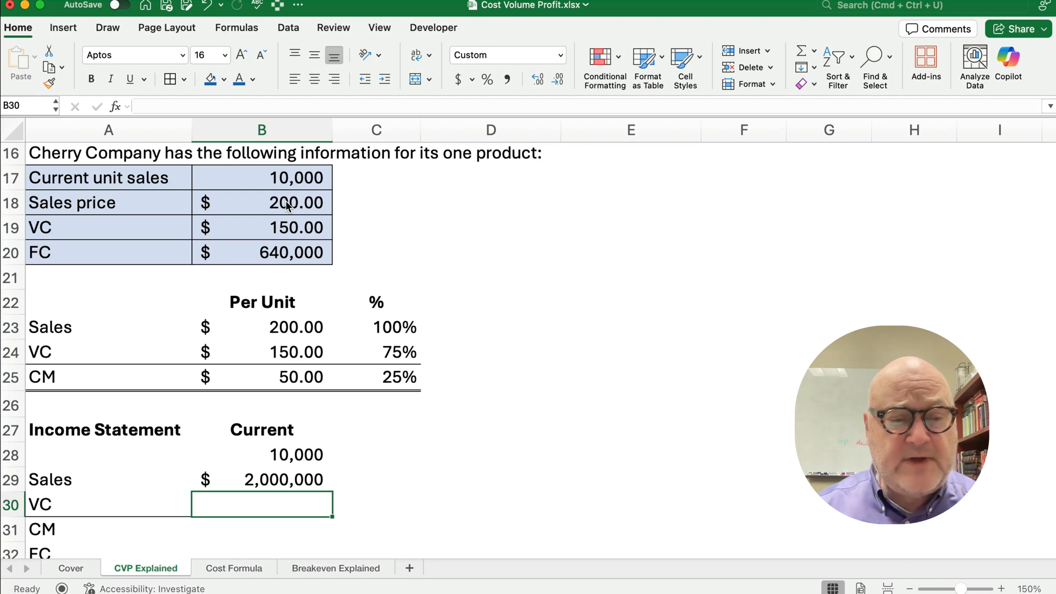
pyautogui.write('=')
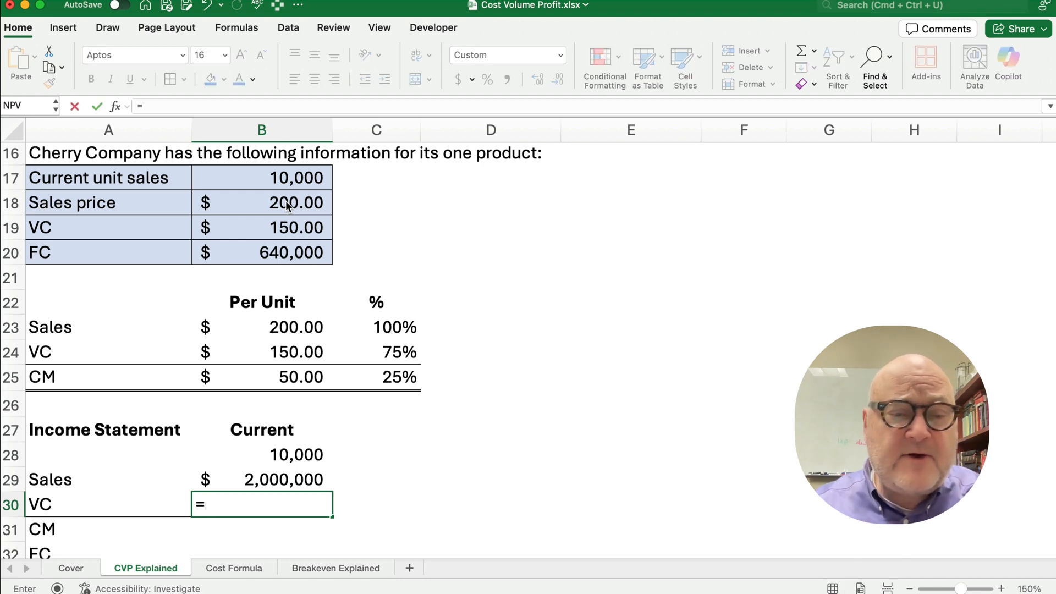
pyautogui.click(262, 455)
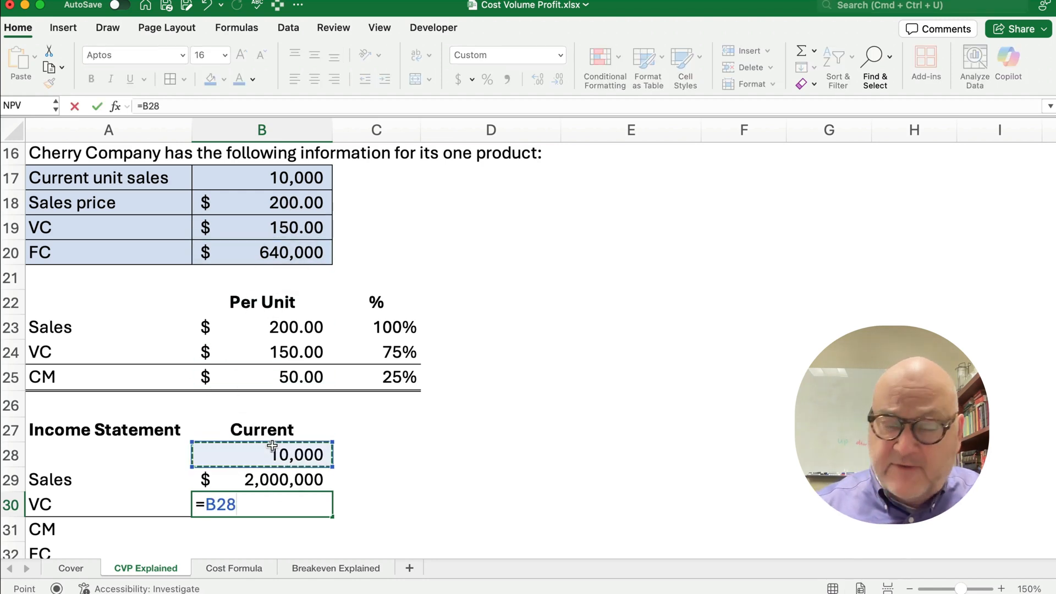
pyautogui.click(262, 227)
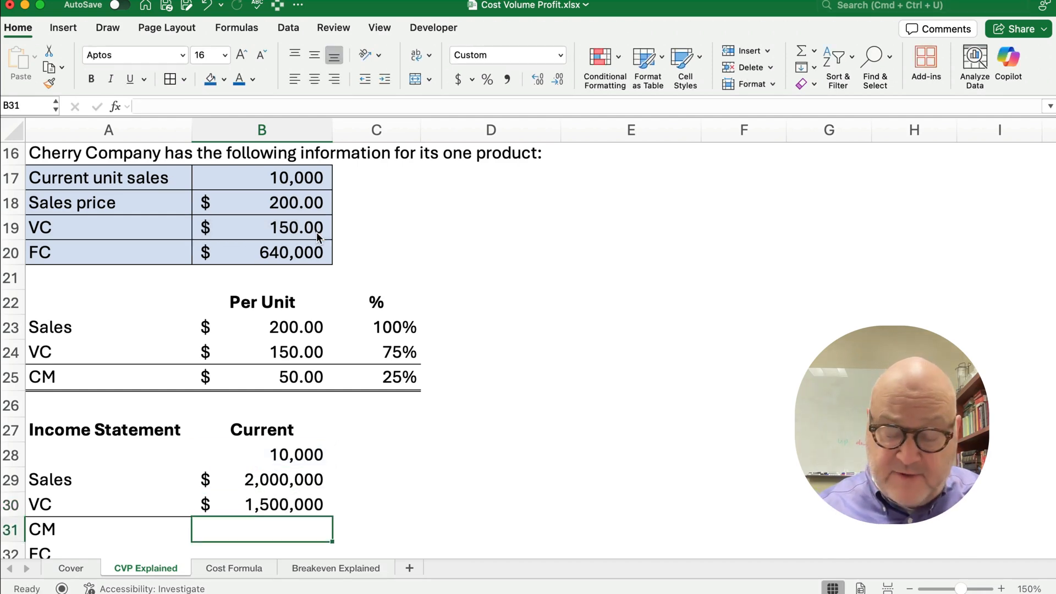
pyautogui.write('=B29')
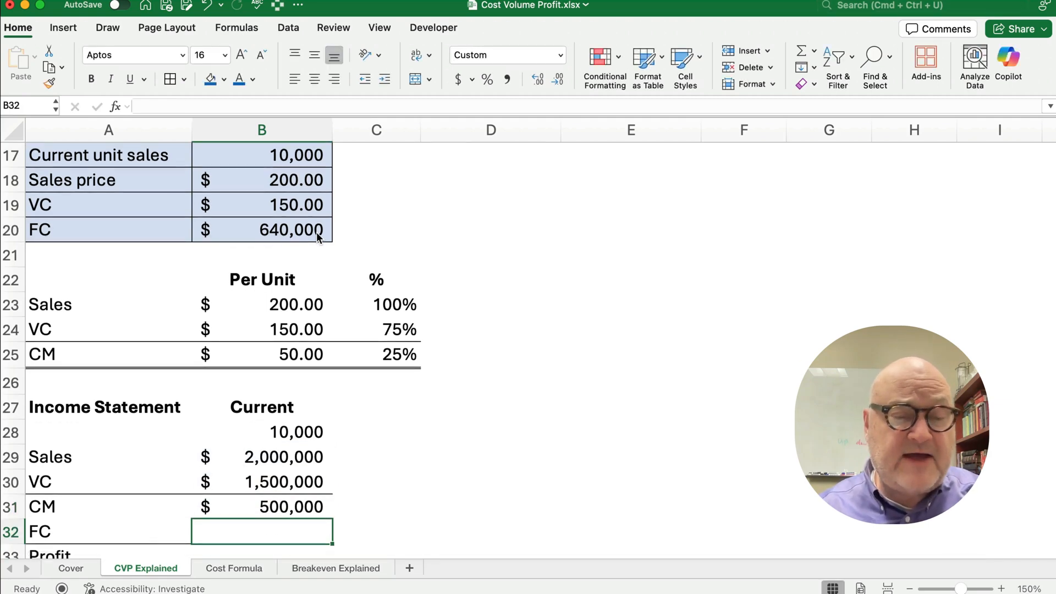
pyautogui.write('=')
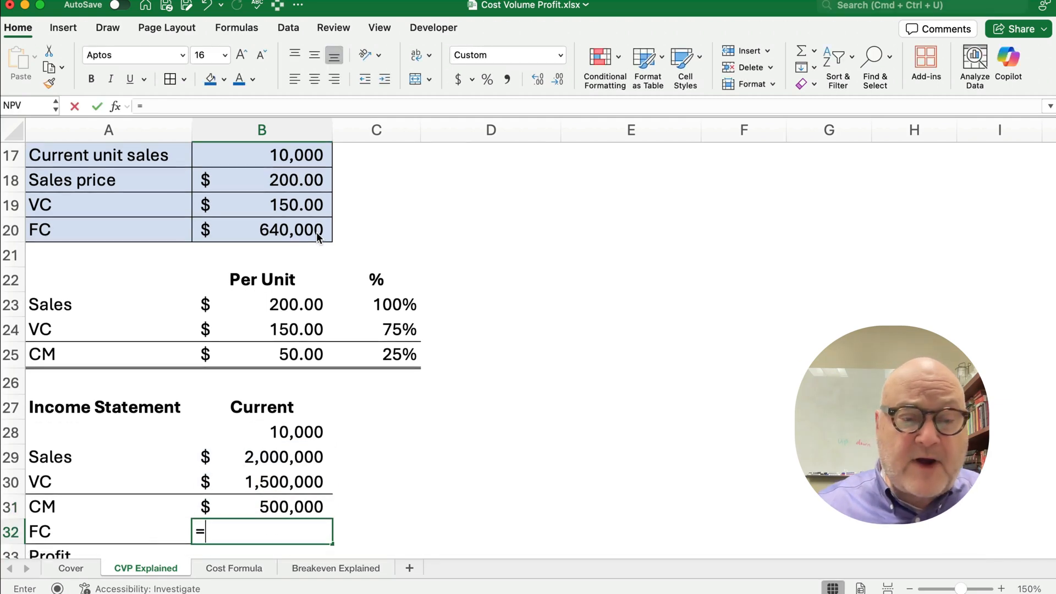
pyautogui.click(261, 230)
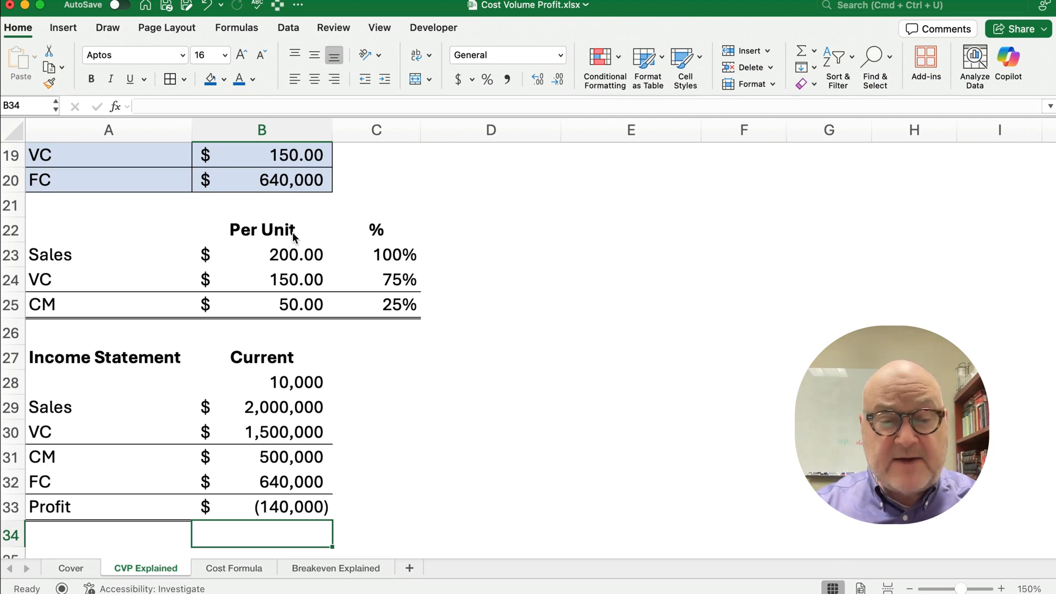
pyautogui.moveTo(245, 239)
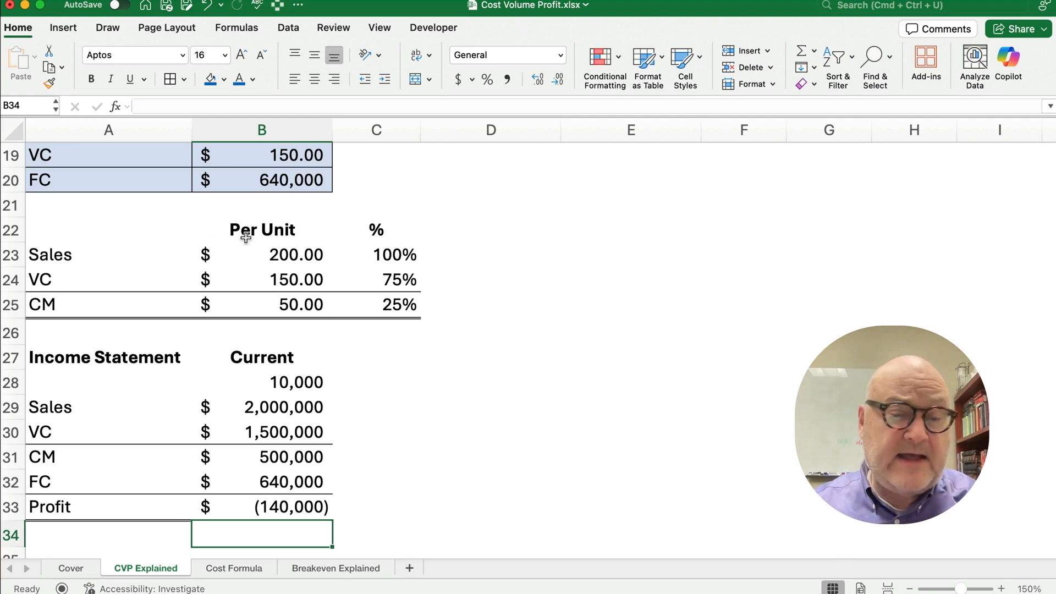
pyautogui.scroll(-3)
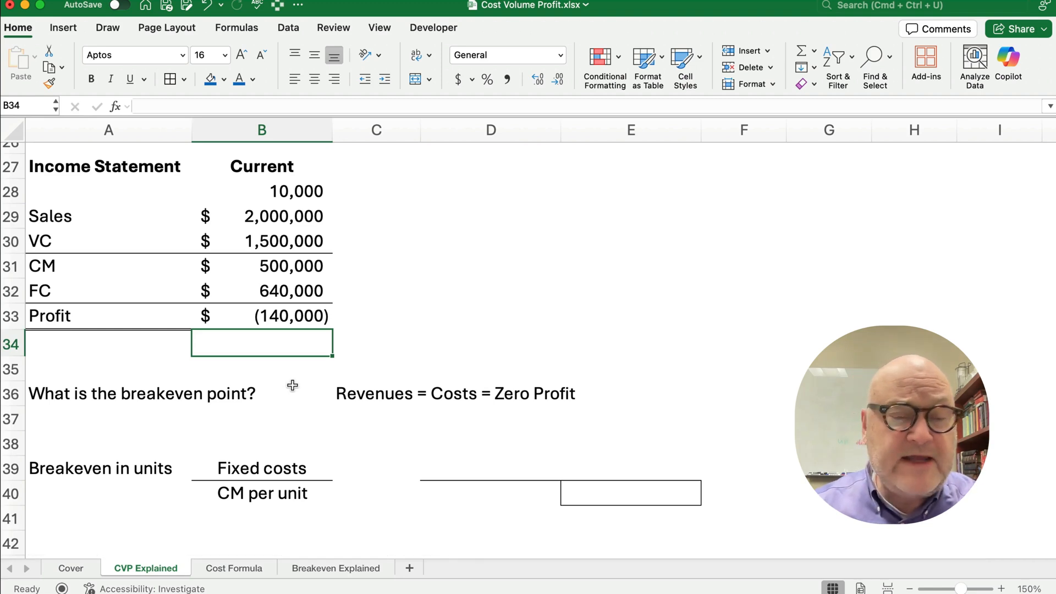
pyautogui.moveTo(139, 393)
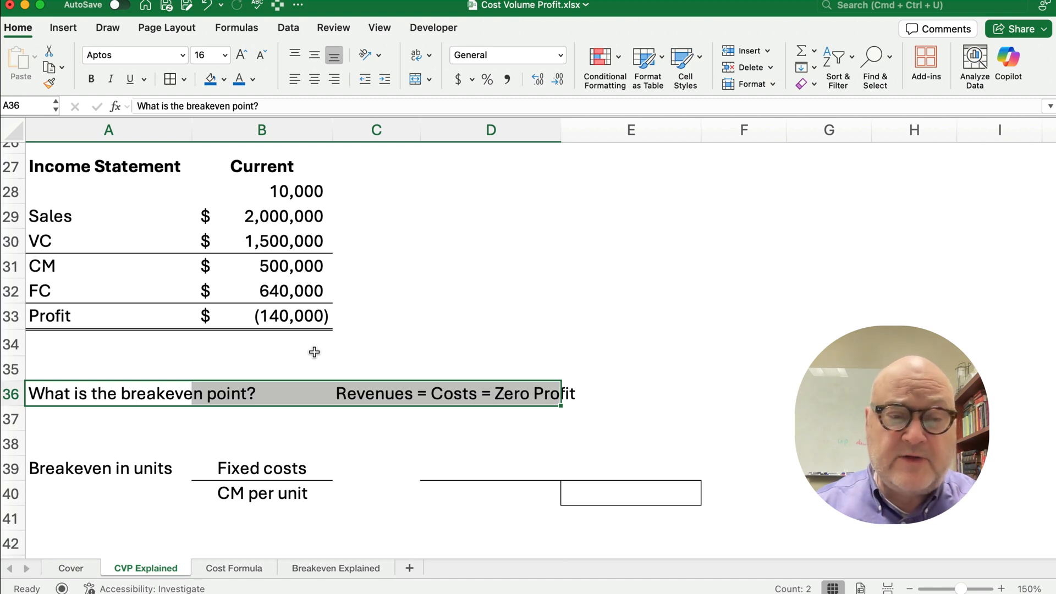
pyautogui.click(262, 415)
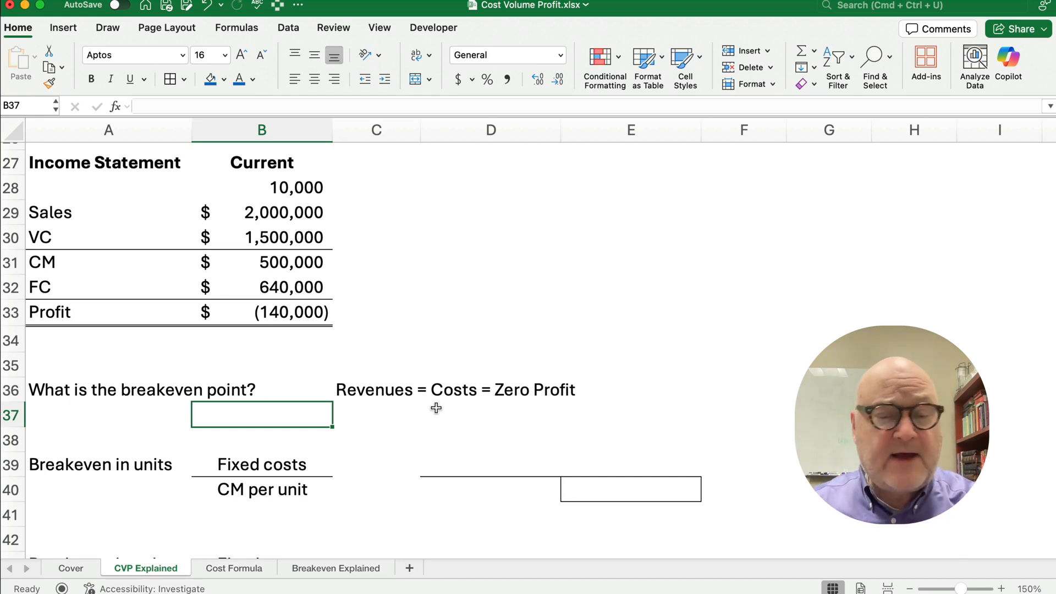
pyautogui.moveTo(431, 411)
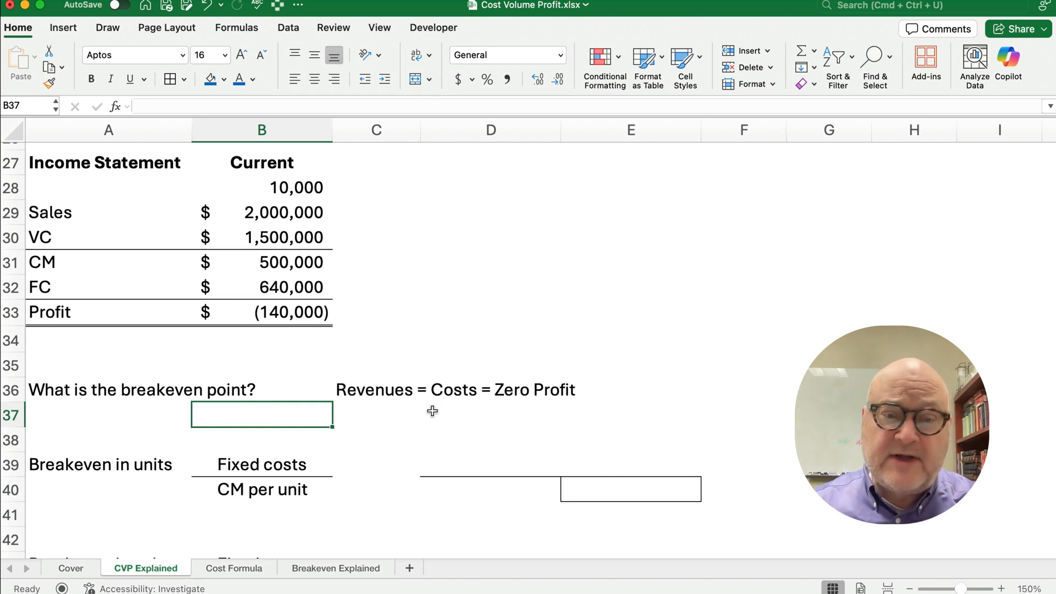
pyautogui.moveTo(261, 187); pyautogui.dragTo(262, 262)
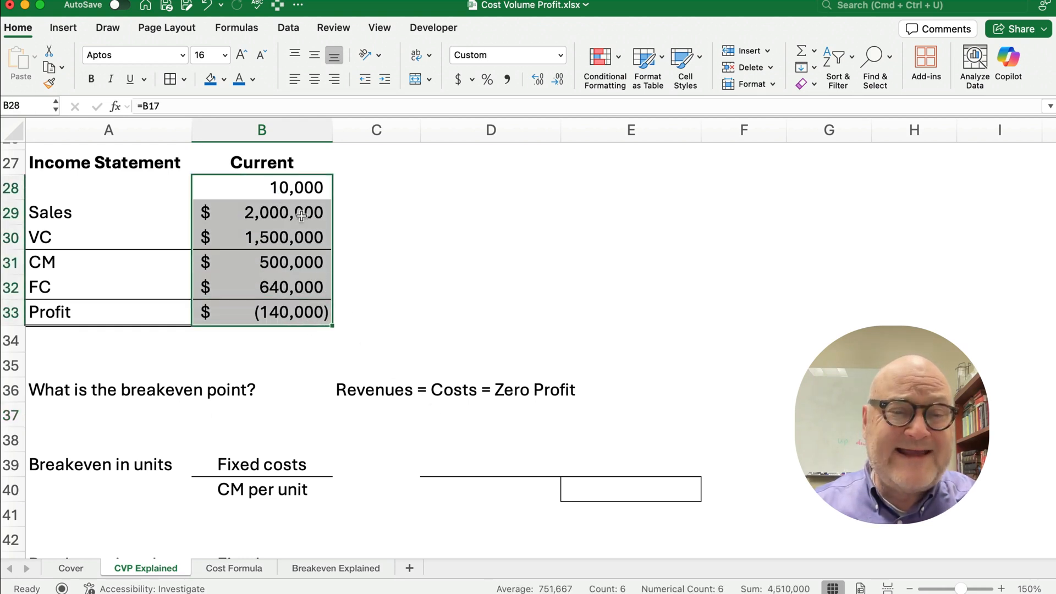
pyautogui.click(262, 311)
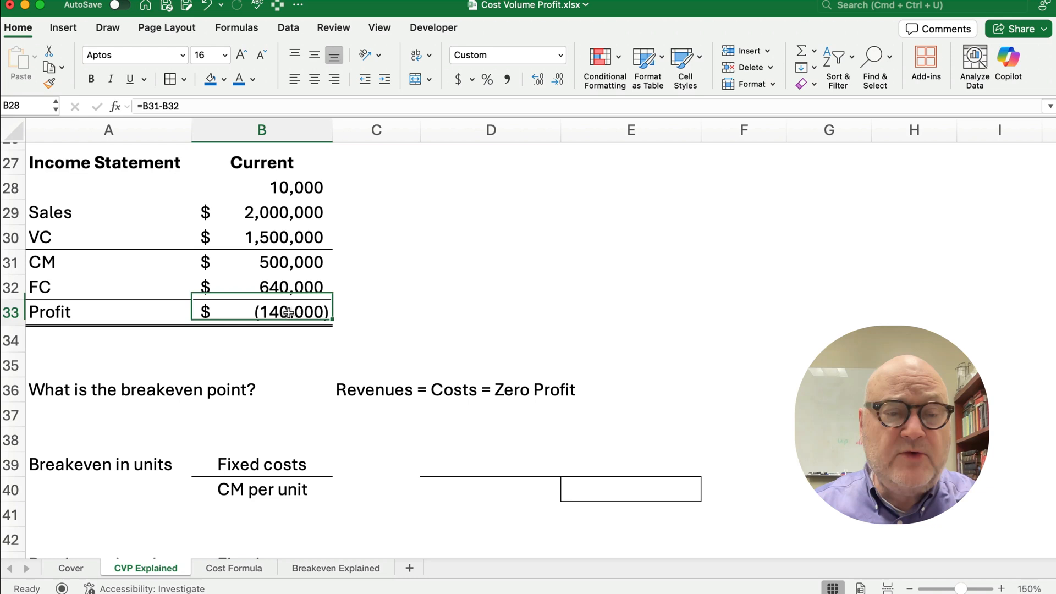
pyautogui.scroll(-3)
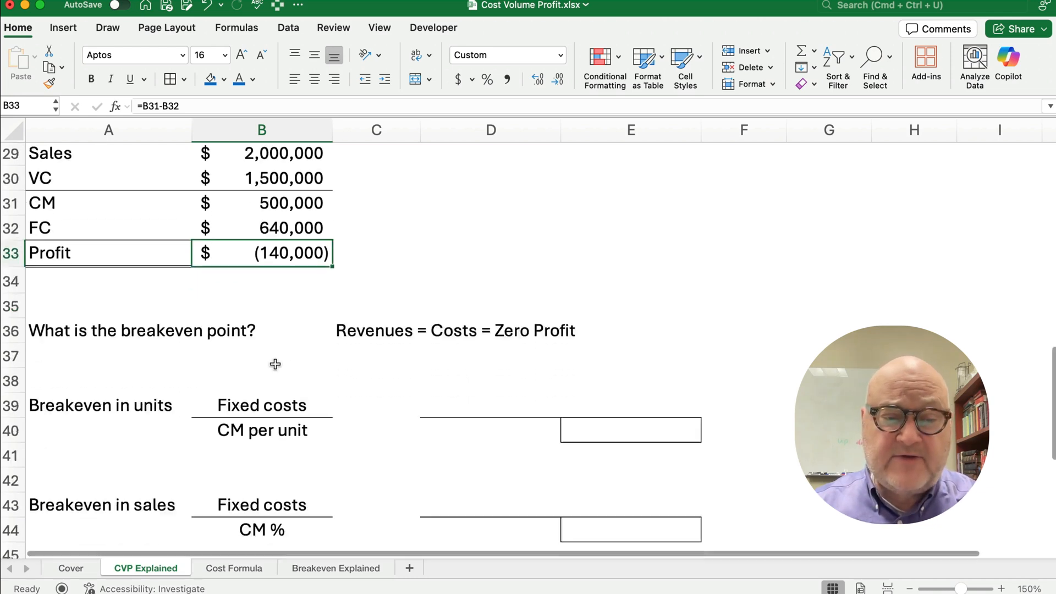
pyautogui.scroll(-3)
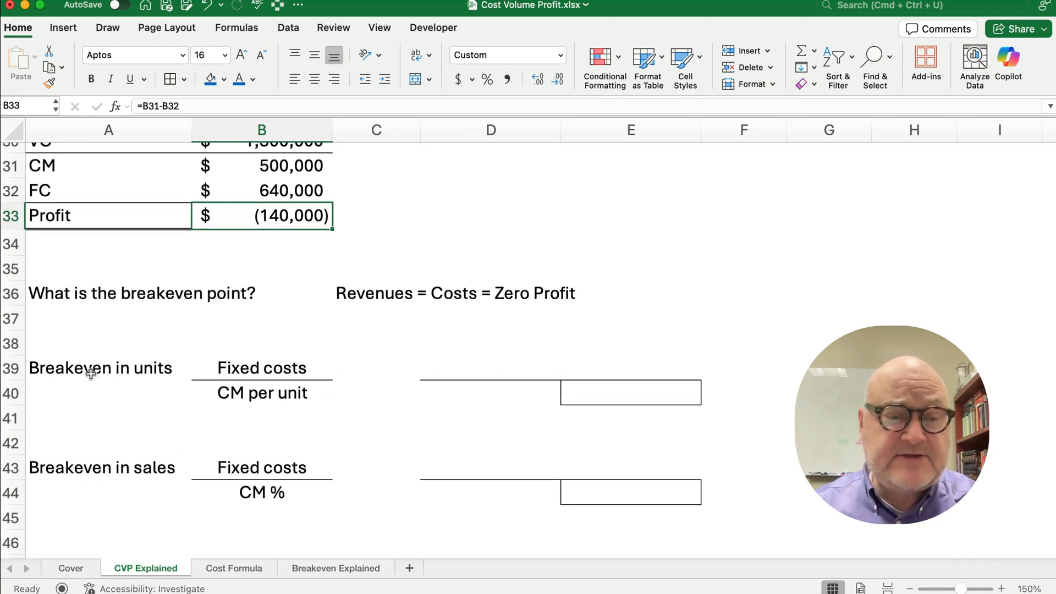
pyautogui.moveTo(101, 368); pyautogui.dragTo(261, 492)
pyautogui.write('=')
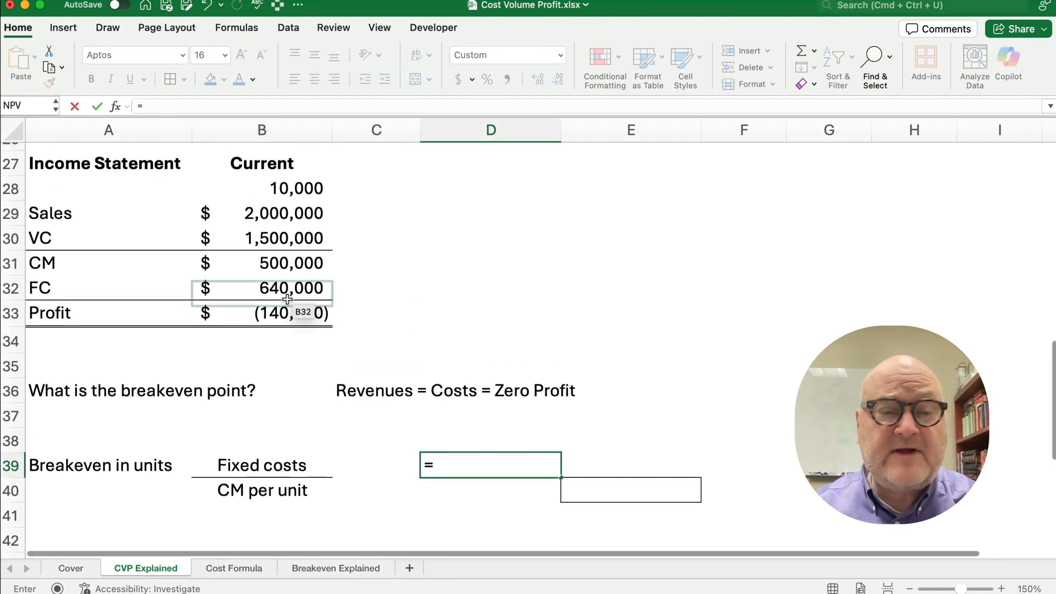
# Link $640,000 fixed costs into D39 and divide by $50 CM per unit for 12,800 units.
pyautogui.click(261, 288)
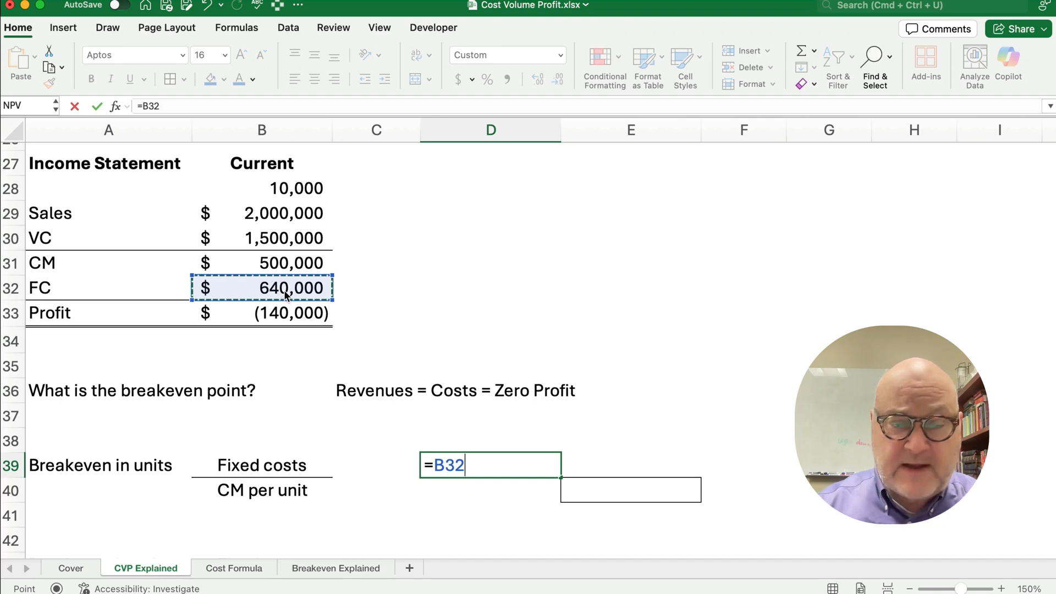
pyautogui.press('Enter')
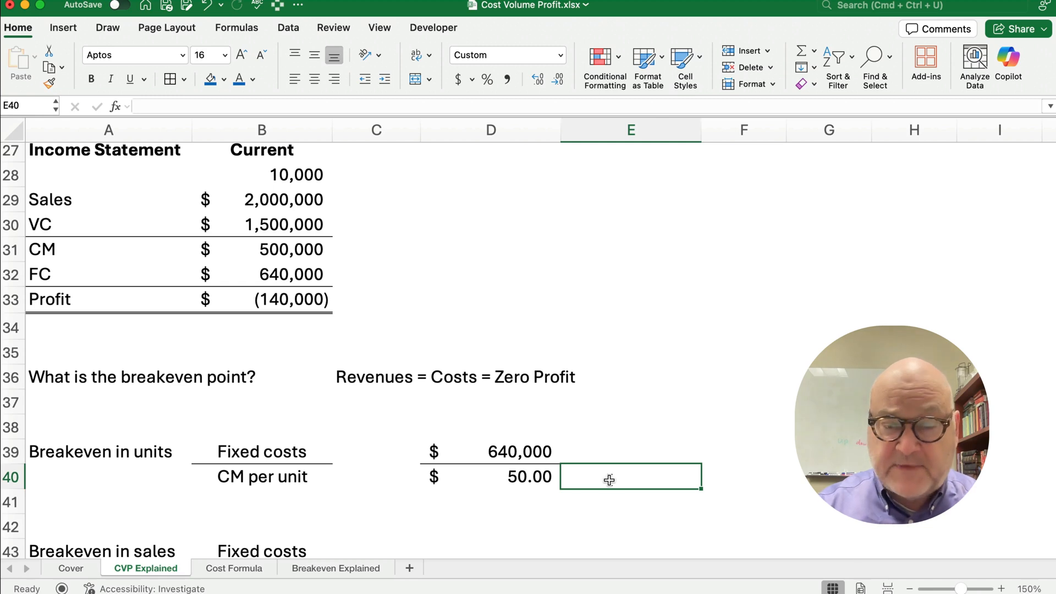
pyautogui.write('=D39/D40')
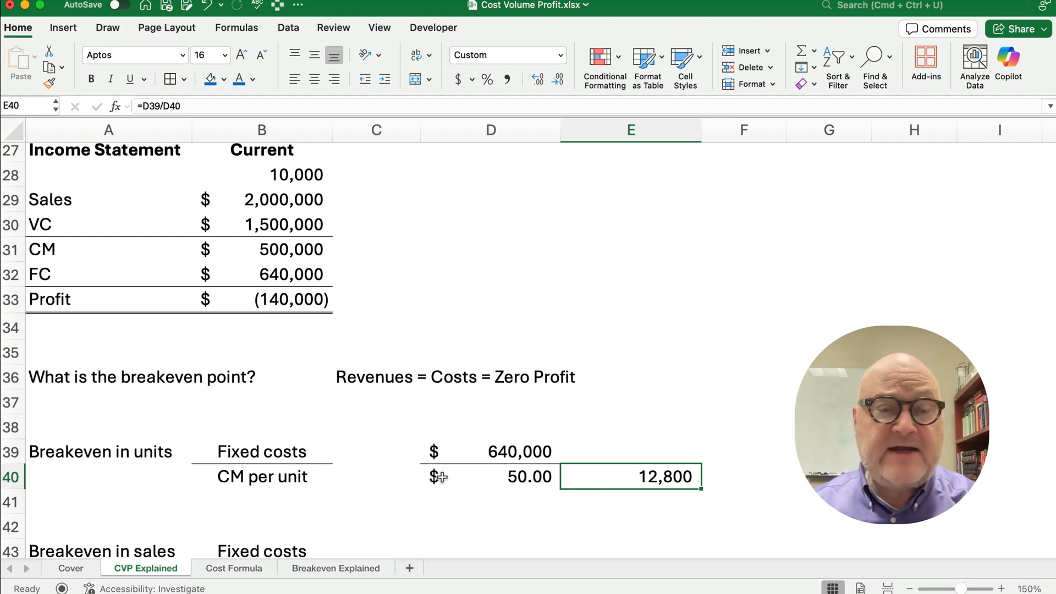
pyautogui.scroll(-3)
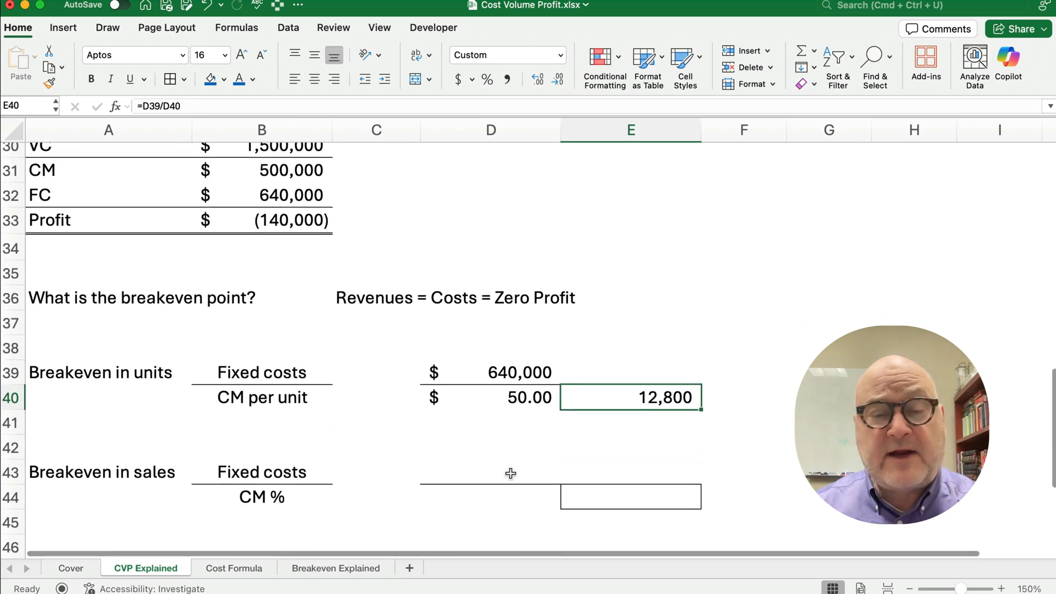
# Enter fixed costs and 25% CM ratio, then divide for breakeven sales of $2,560,000.
pyautogui.click(490, 472)
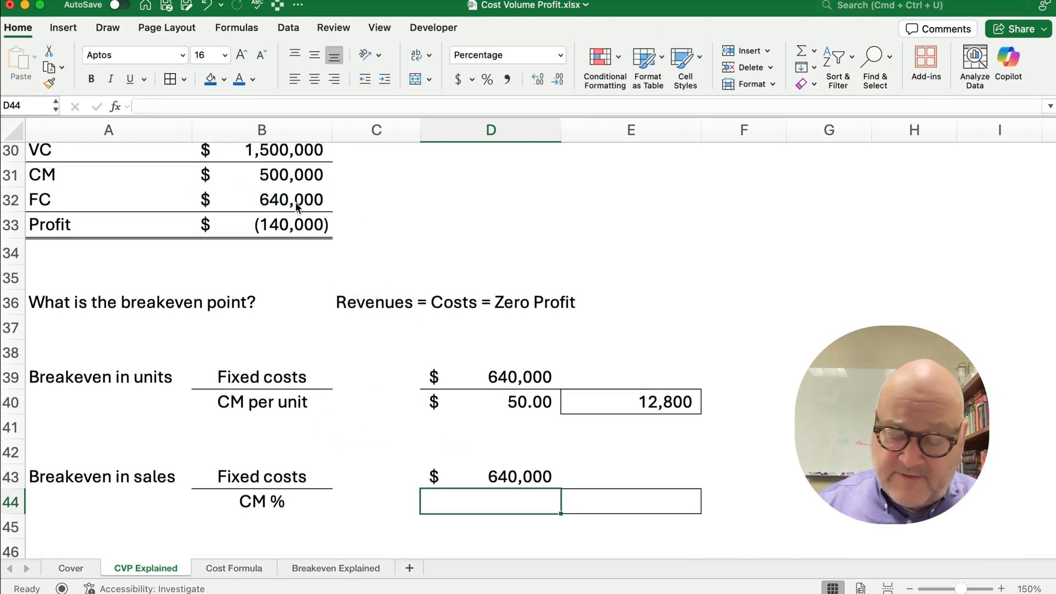
pyautogui.write('=')
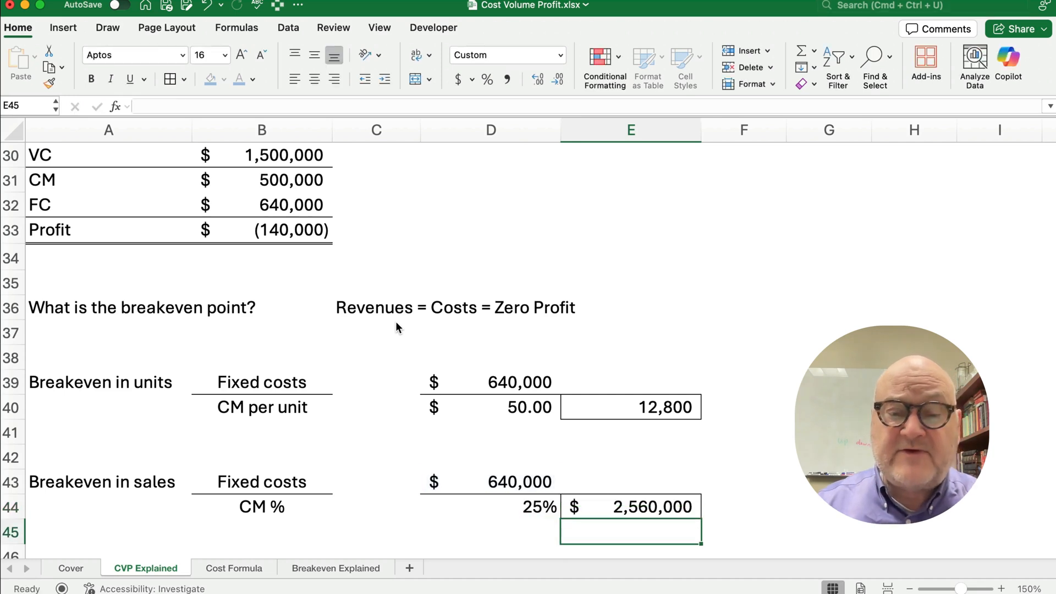
pyautogui.scroll(-3)
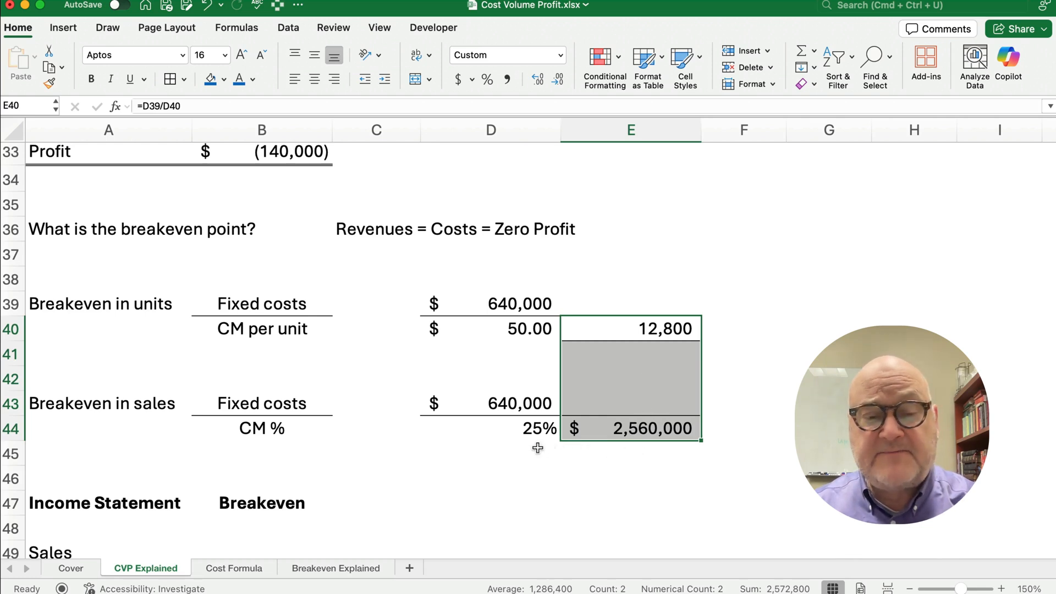
# Enter 12,800-unit breakeven formulas: sales =B48*price, VC, CM =B49-B50, FC, and profit =B51-B52.
pyautogui.scroll(-3)
pyautogui.write('12,800')
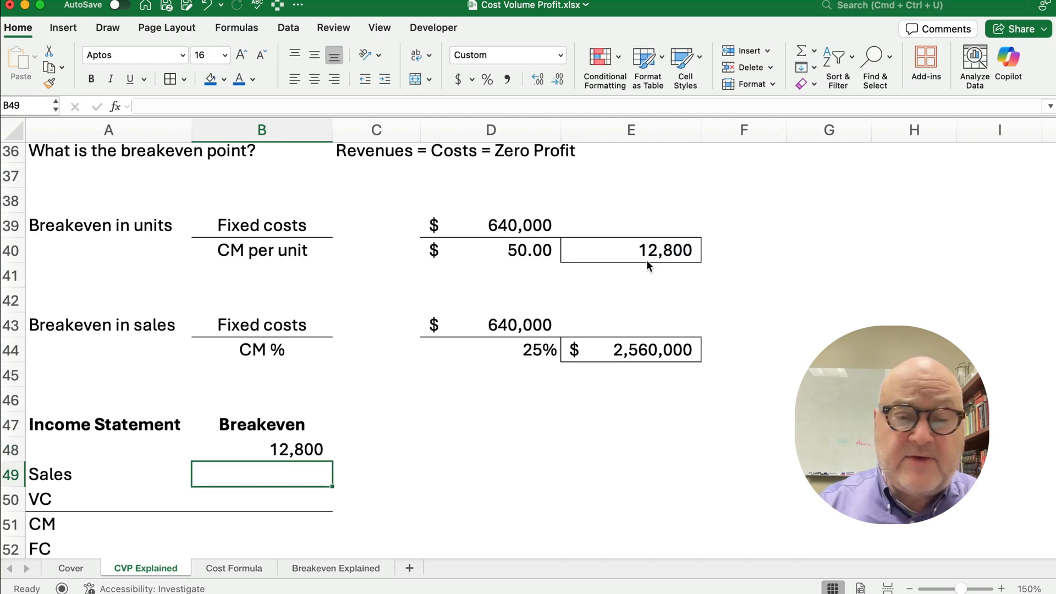
pyautogui.write('=B48')
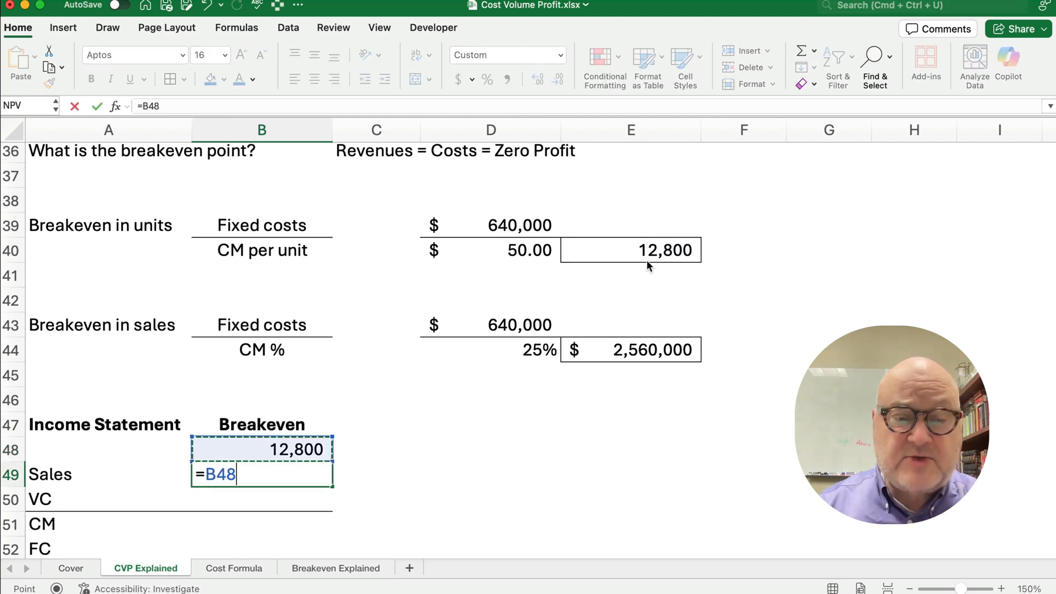
pyautogui.write('*')
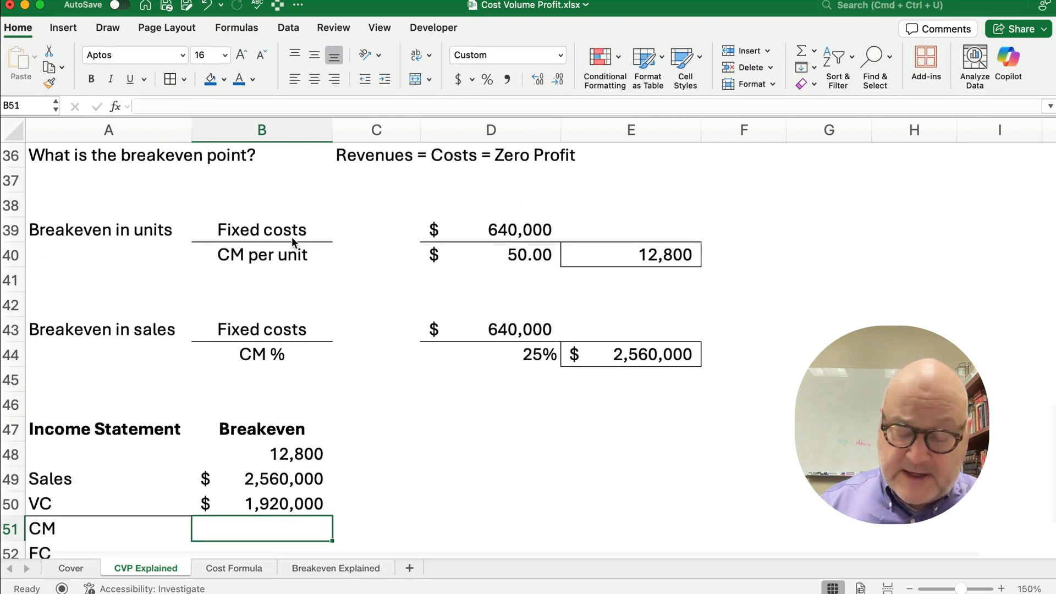
pyautogui.write('=B49')
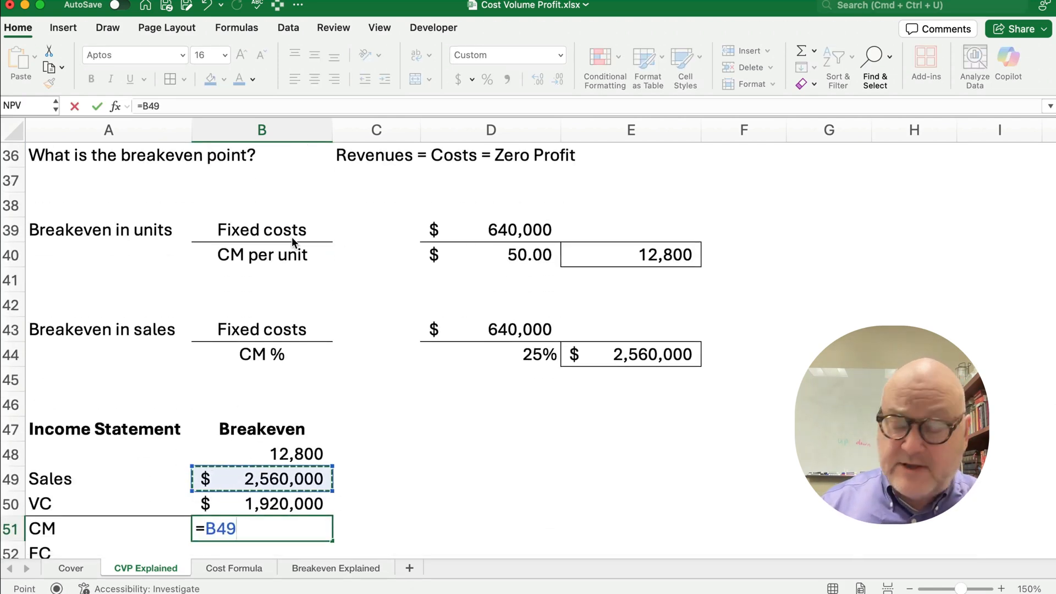
pyautogui.click(262, 504)
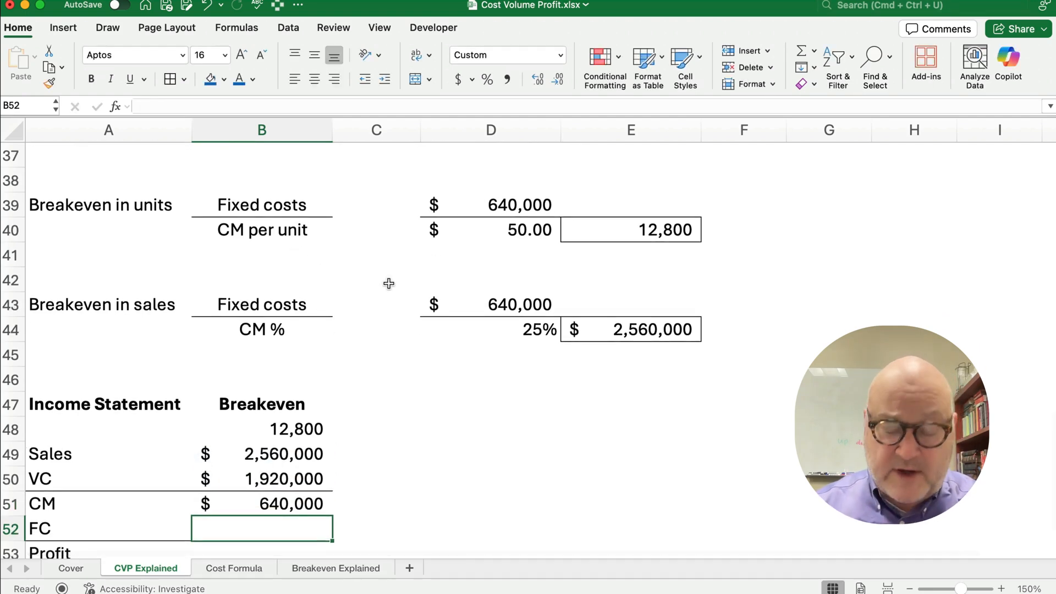
pyautogui.click(376, 330)
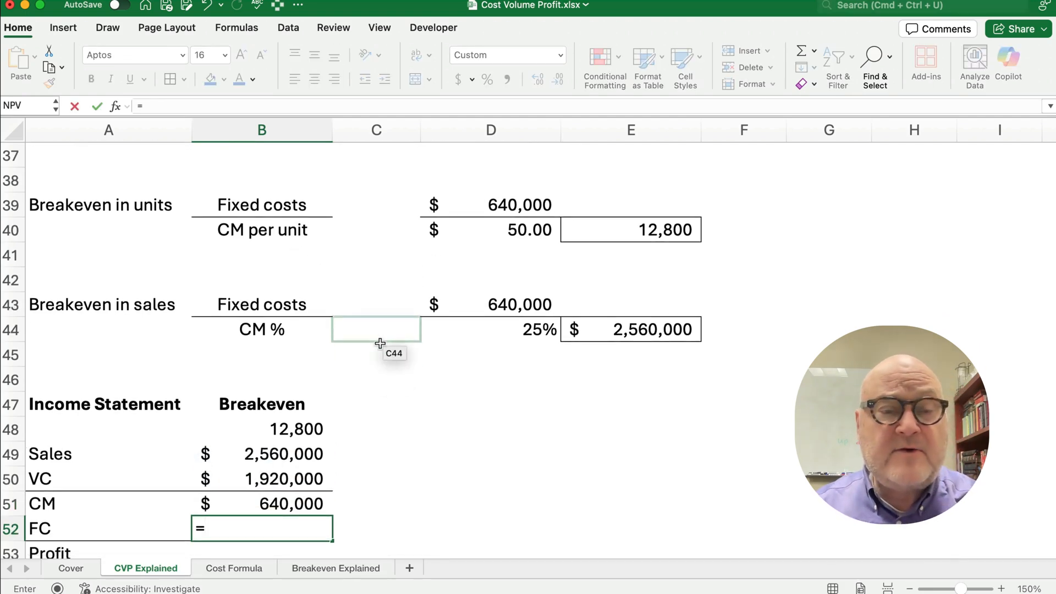
pyautogui.scroll(3)
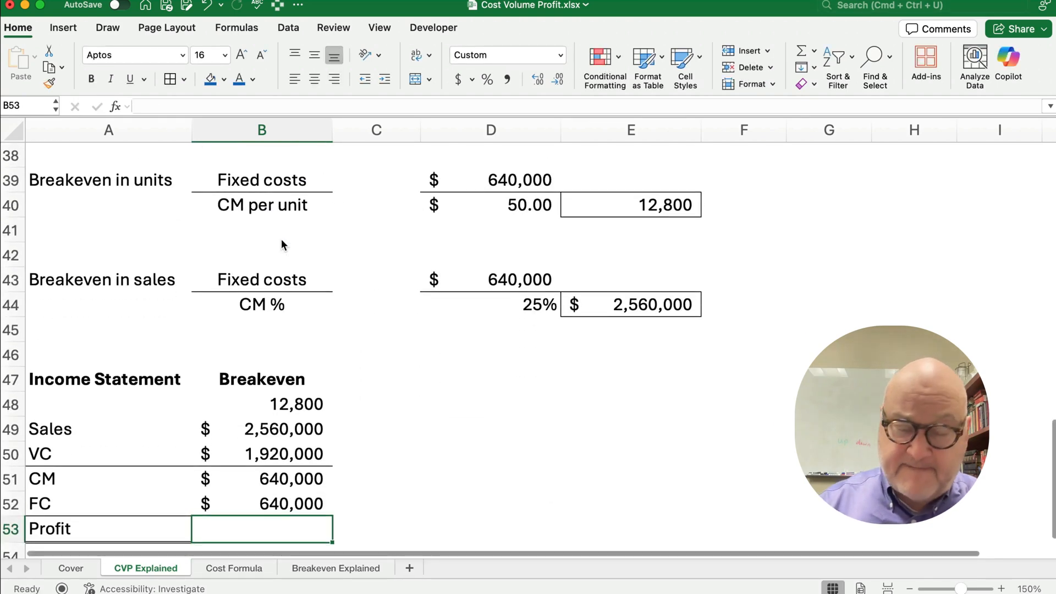
pyautogui.write('=B51-')
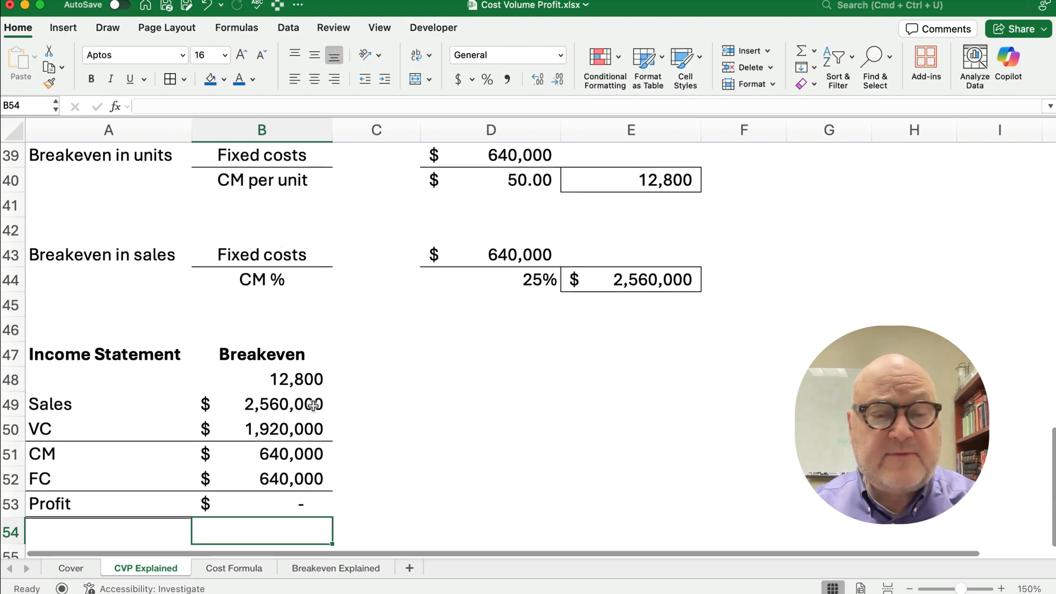
pyautogui.moveTo(396, 444)
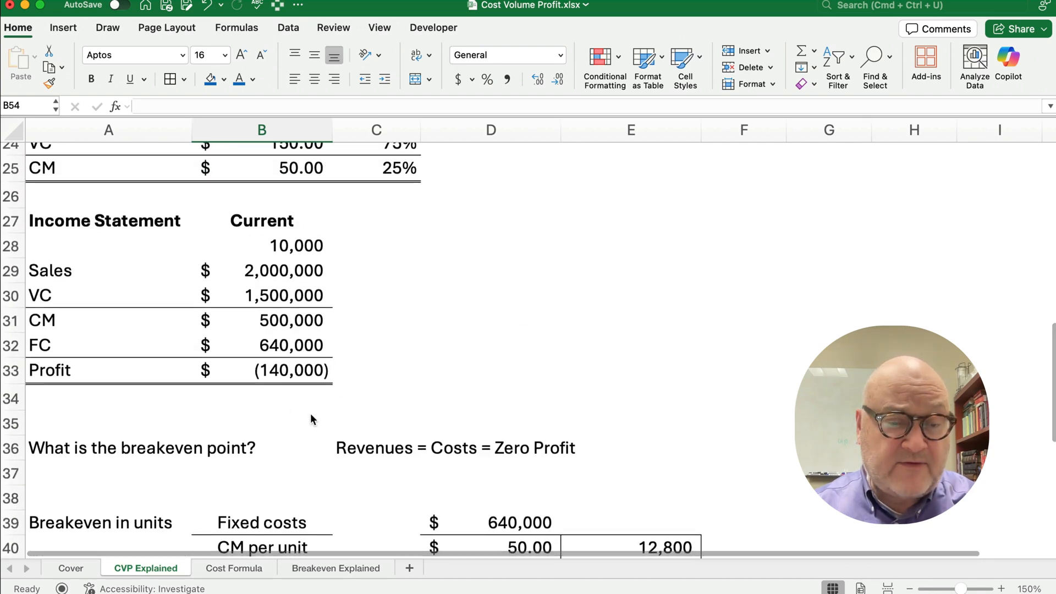
# Enter 15000 as the breakeven statement's units in B48, raising profit to $110,000.
pyautogui.scroll(-3)
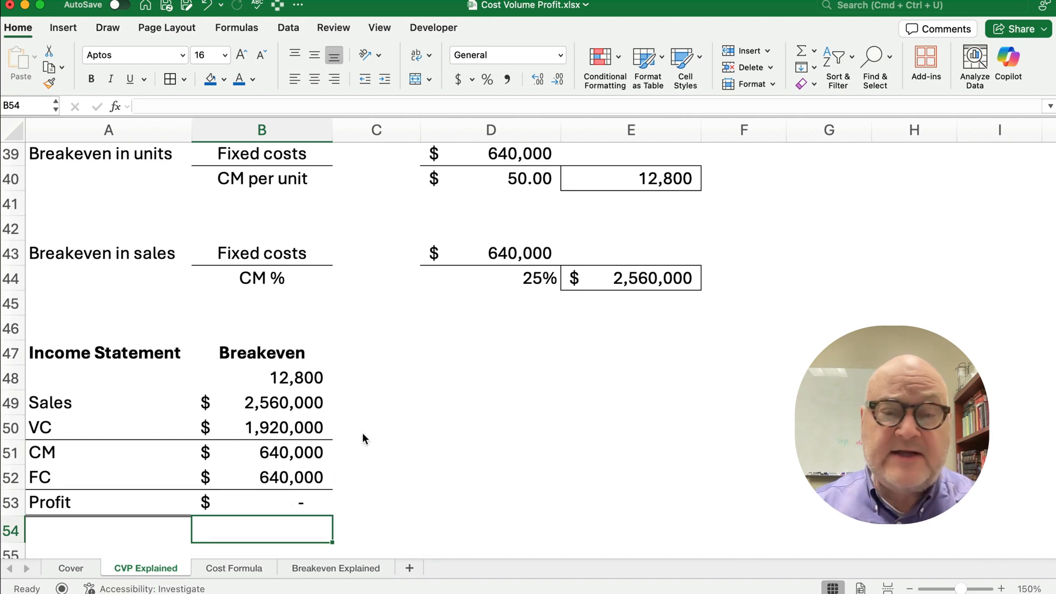
pyautogui.moveTo(339, 439)
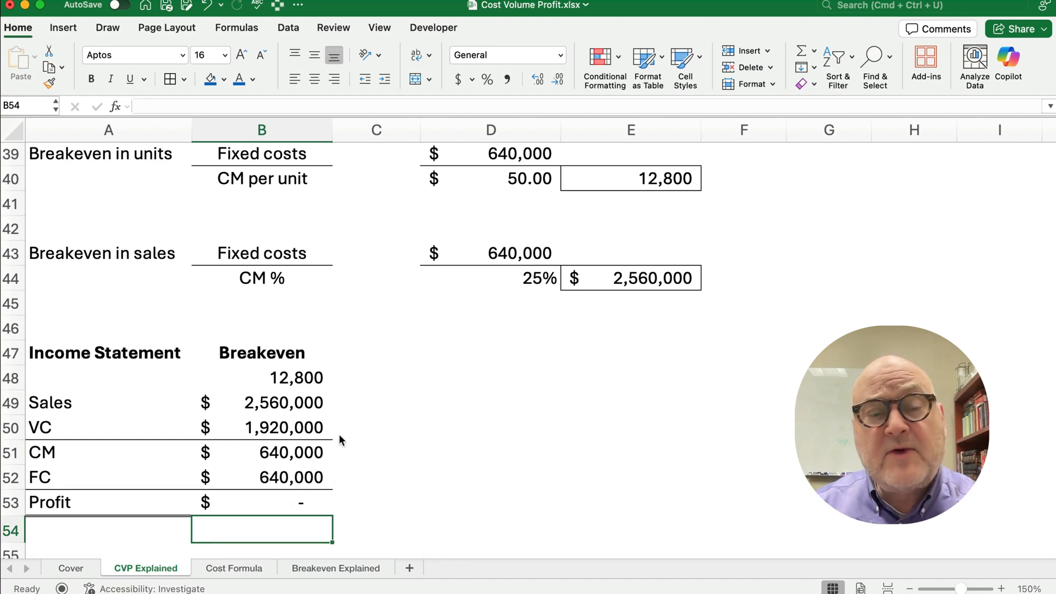
pyautogui.click(262, 377)
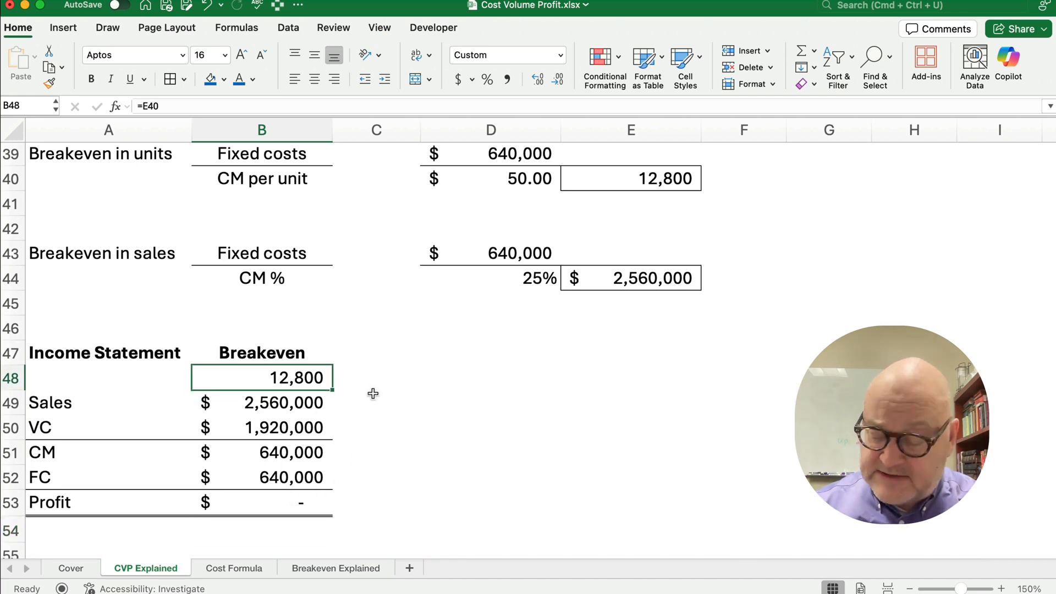
pyautogui.write('15000')
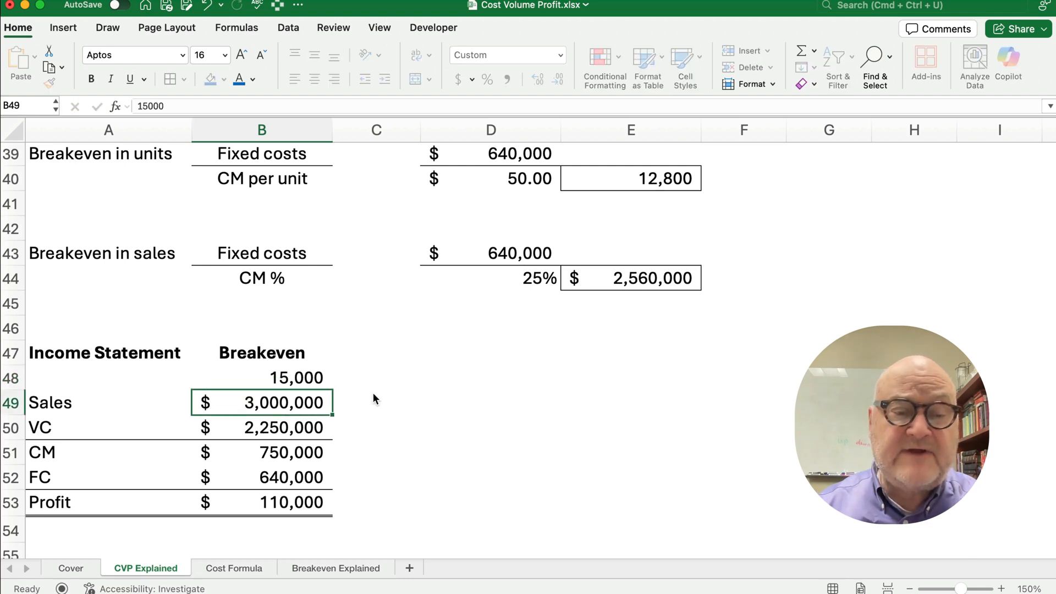